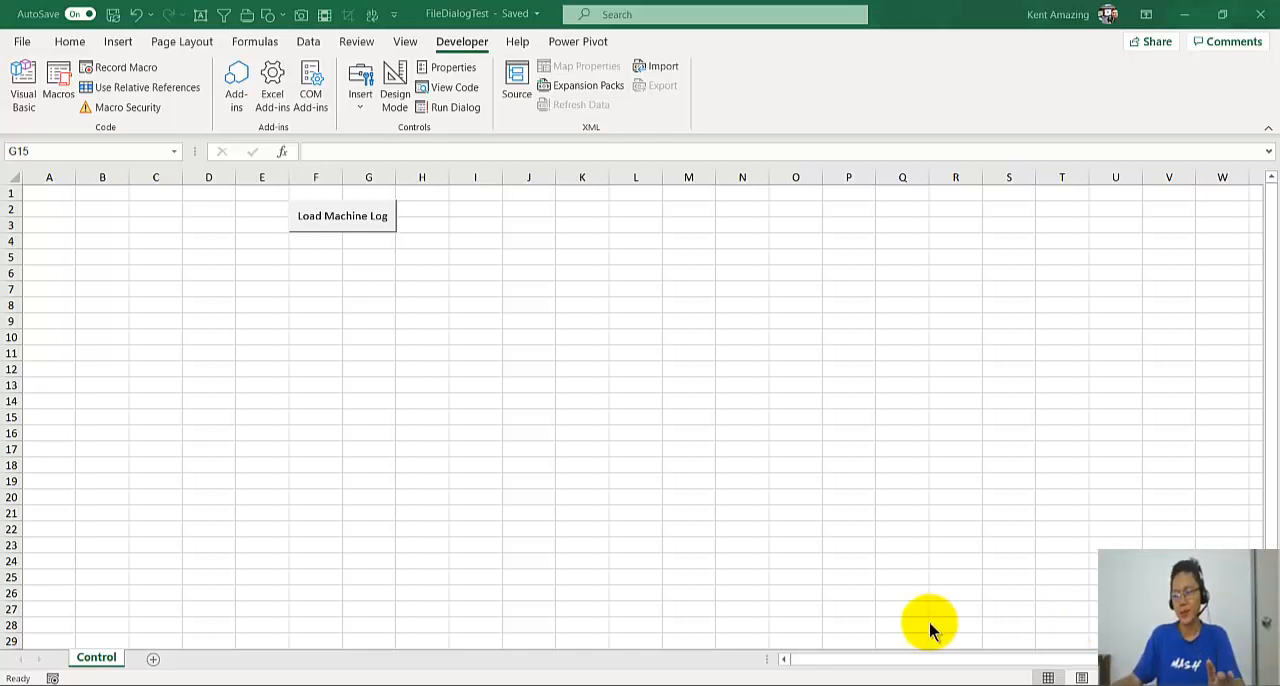
{"action": "mouse_move", "coordinate": [430, 678]}
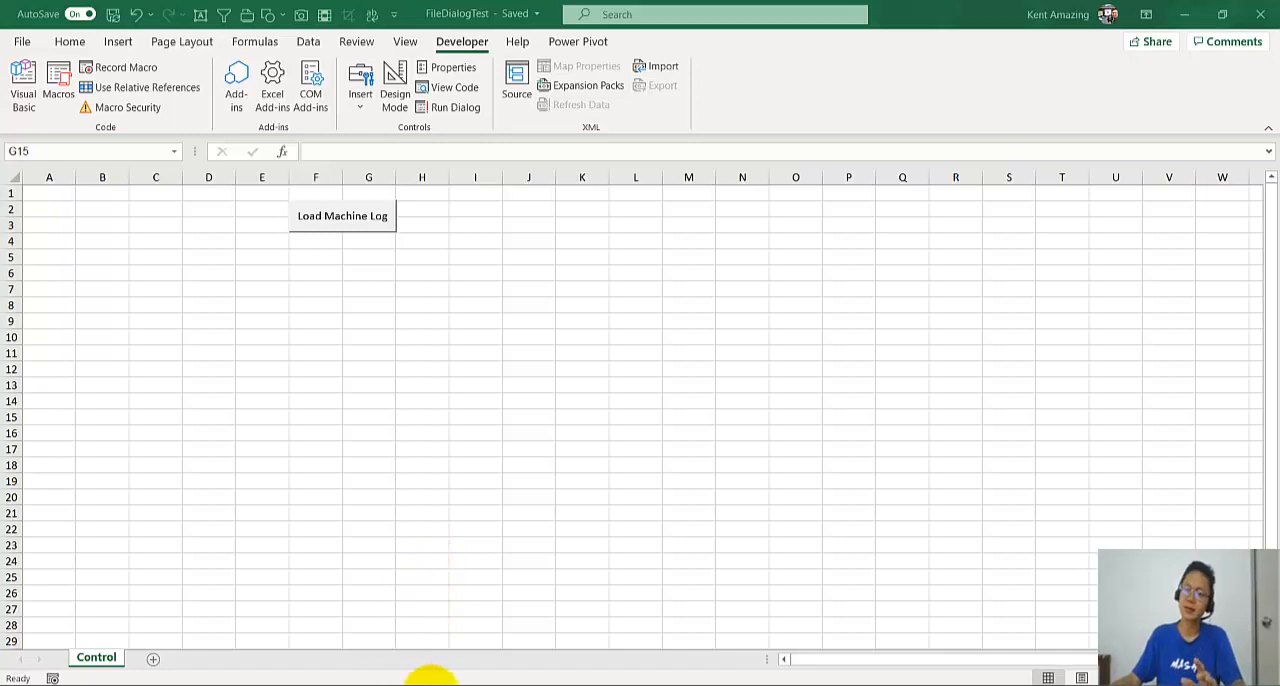
Check the C:\ErrorLog folder, then open Error Raw Data 2Dec.xlsx in Excel.
{"action": "left_click", "coordinate": [342, 215]}
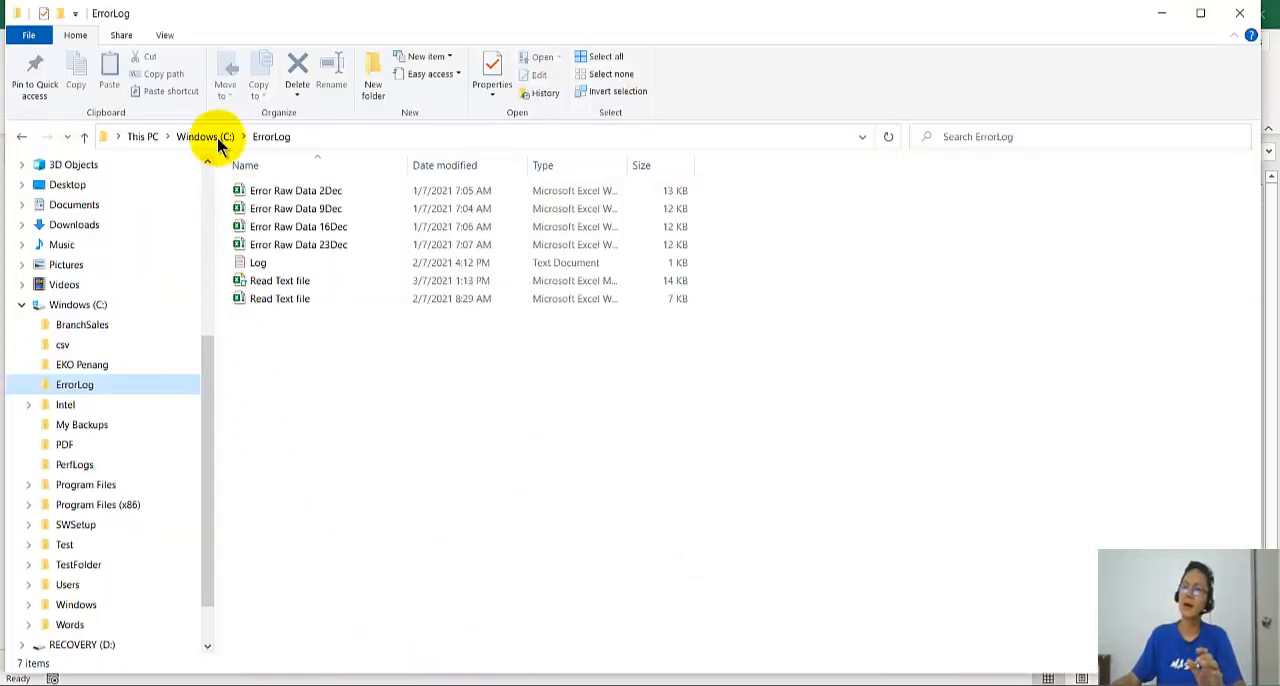
{"action": "left_click", "coordinate": [295, 190]}
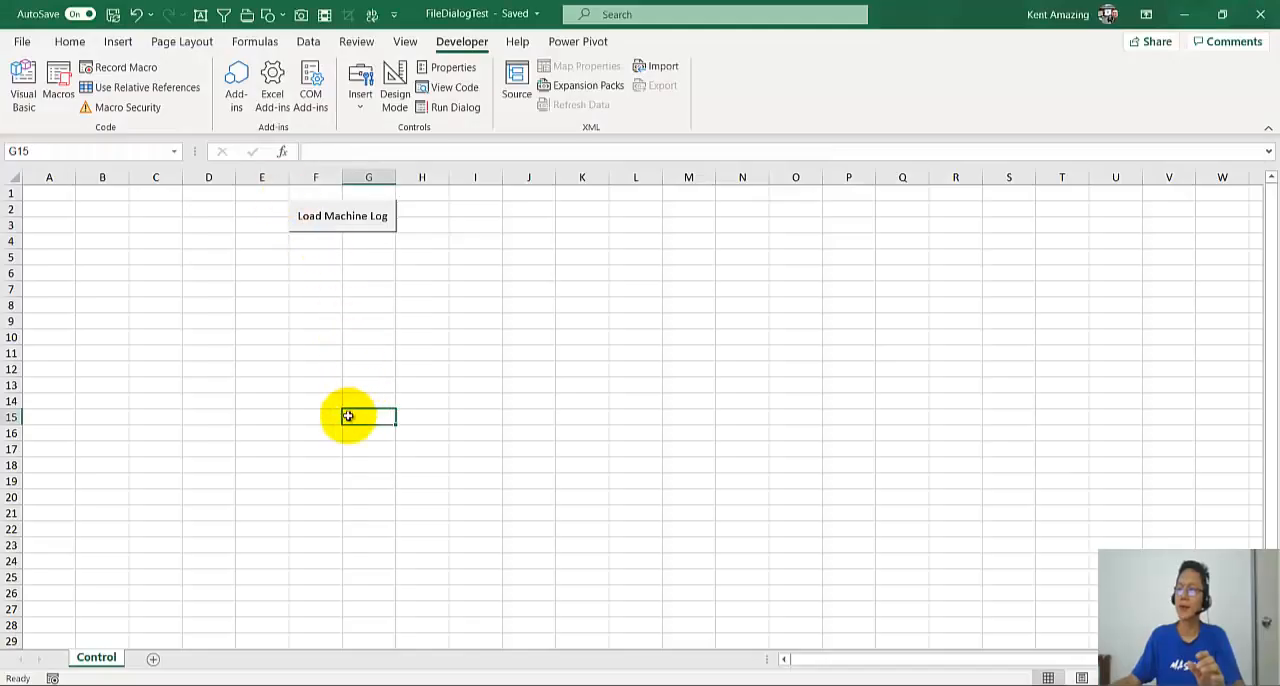
{"action": "left_click", "coordinate": [342, 216]}
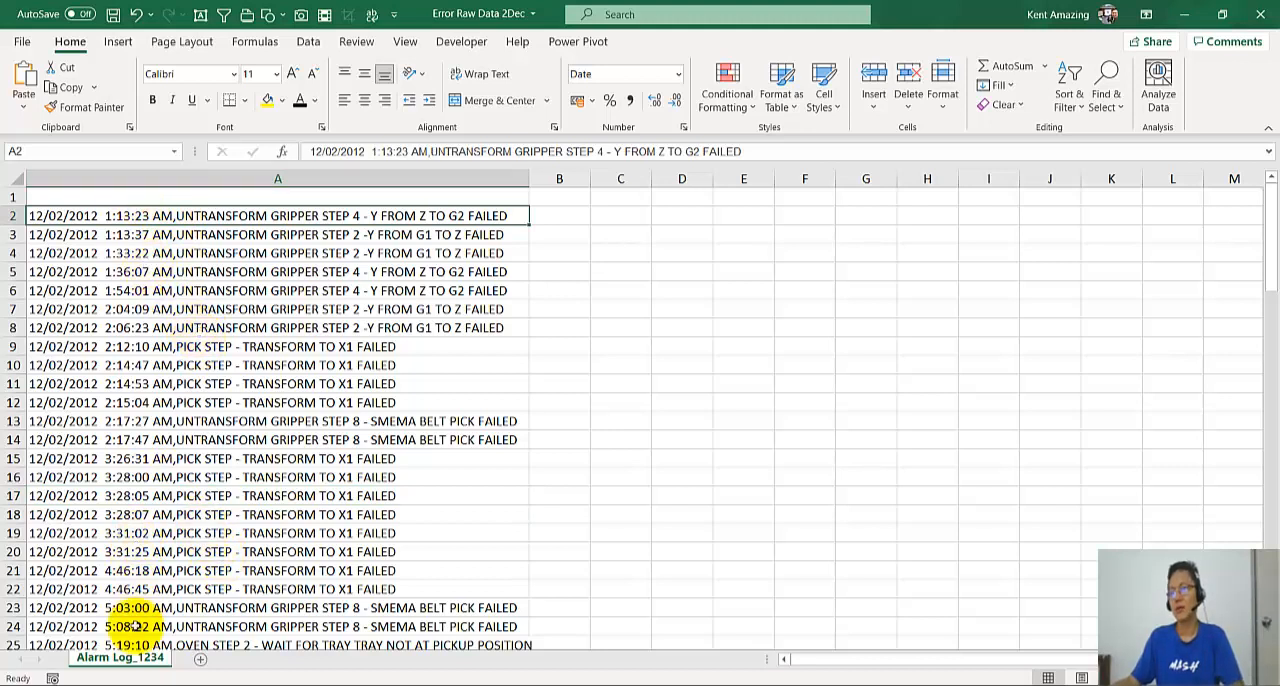
Copy the Alarm Log_1234 sheet into the FileDialogTest workbook via Move or Copy.
{"action": "right_click", "coordinate": [118, 657]}
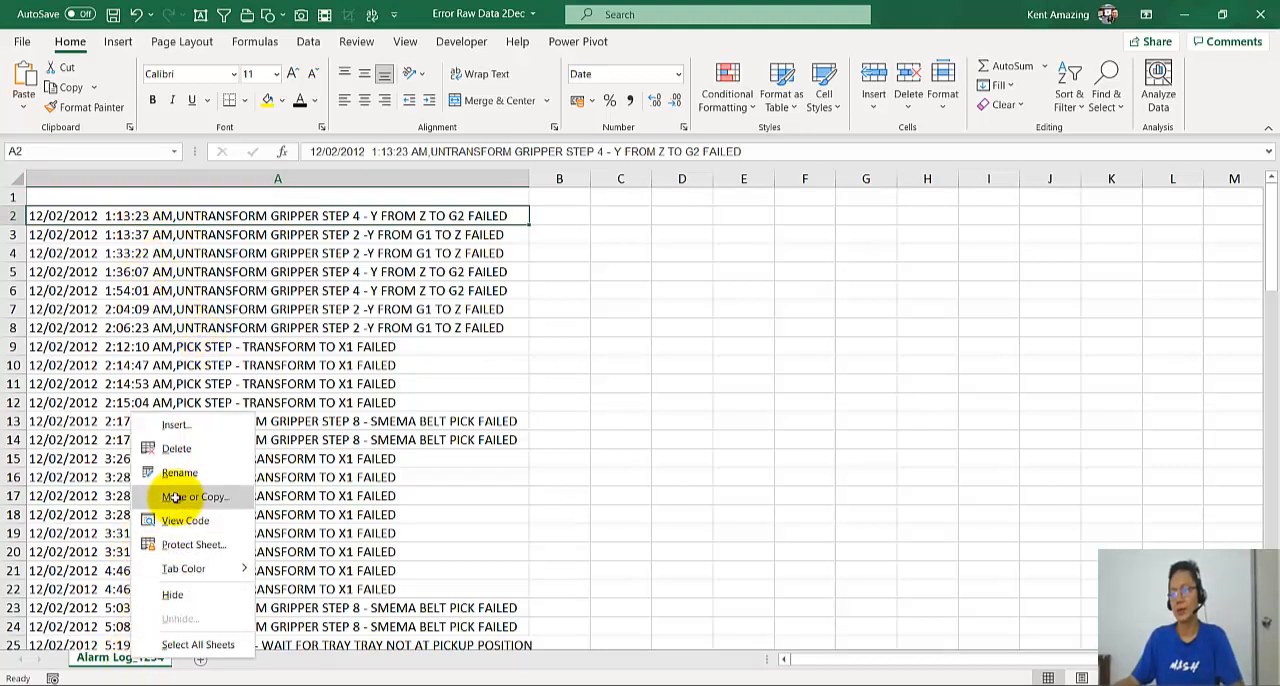
{"action": "left_click", "coordinate": [200, 496]}
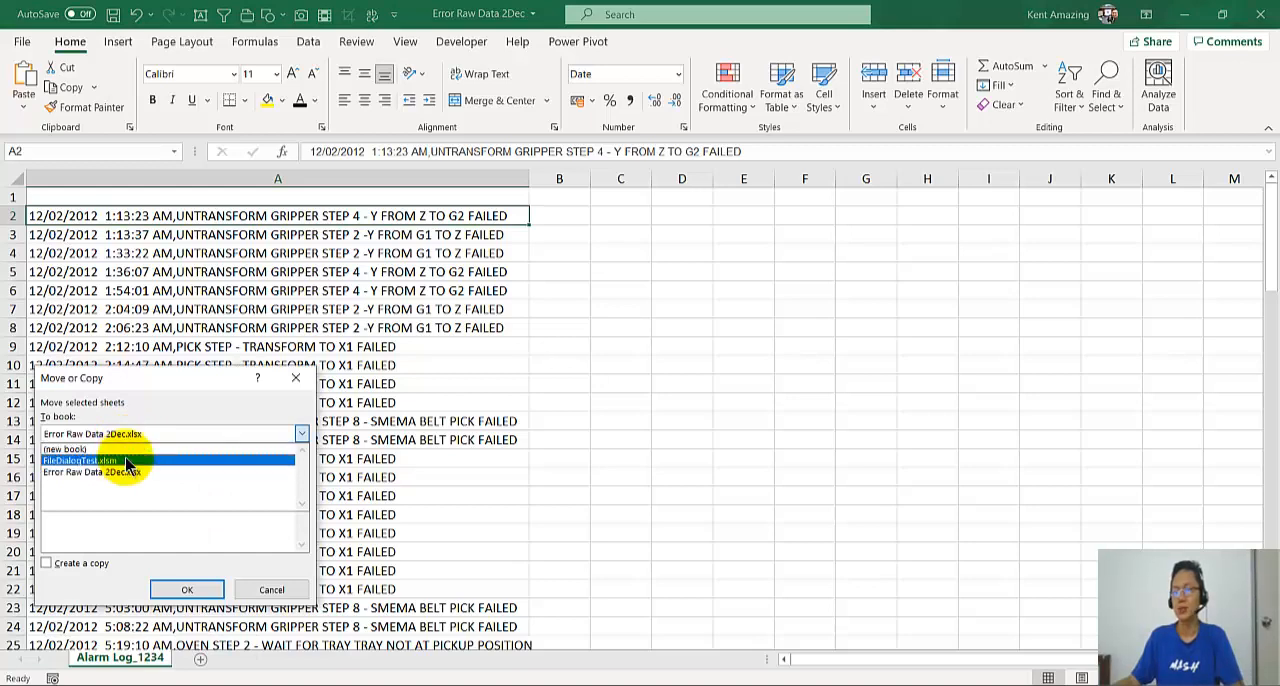
{"action": "left_click", "coordinate": [85, 460]}
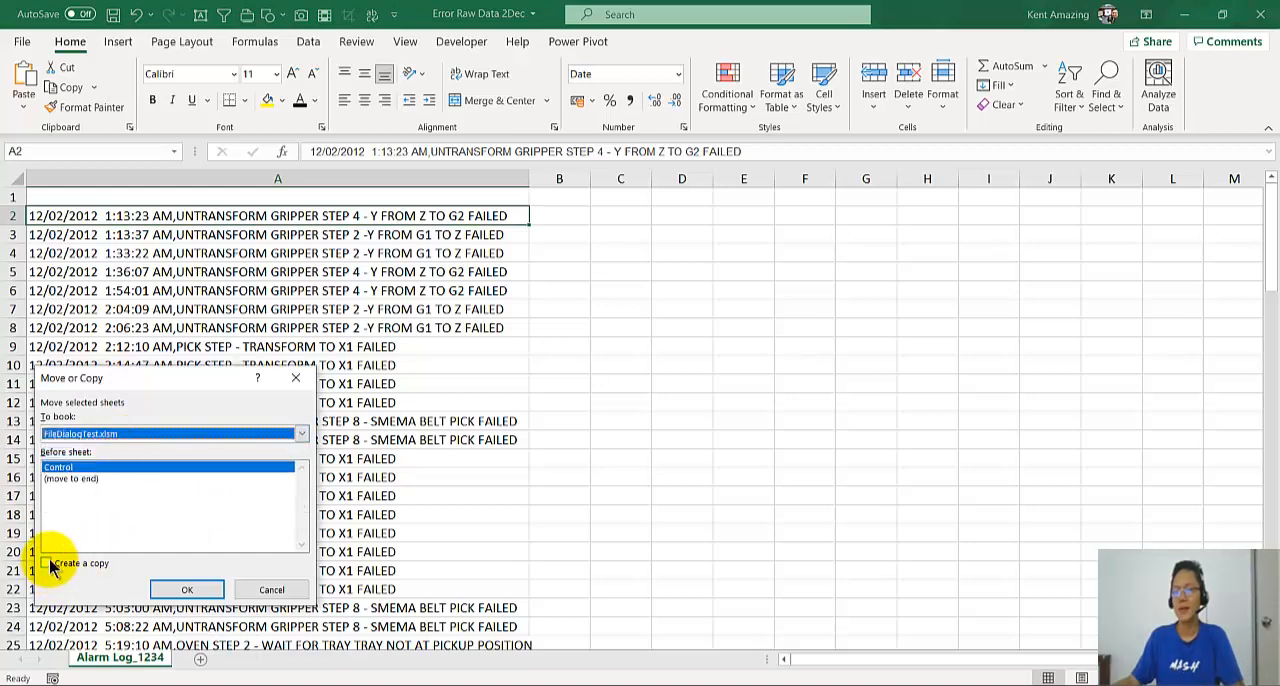
{"action": "left_click", "coordinate": [186, 589]}
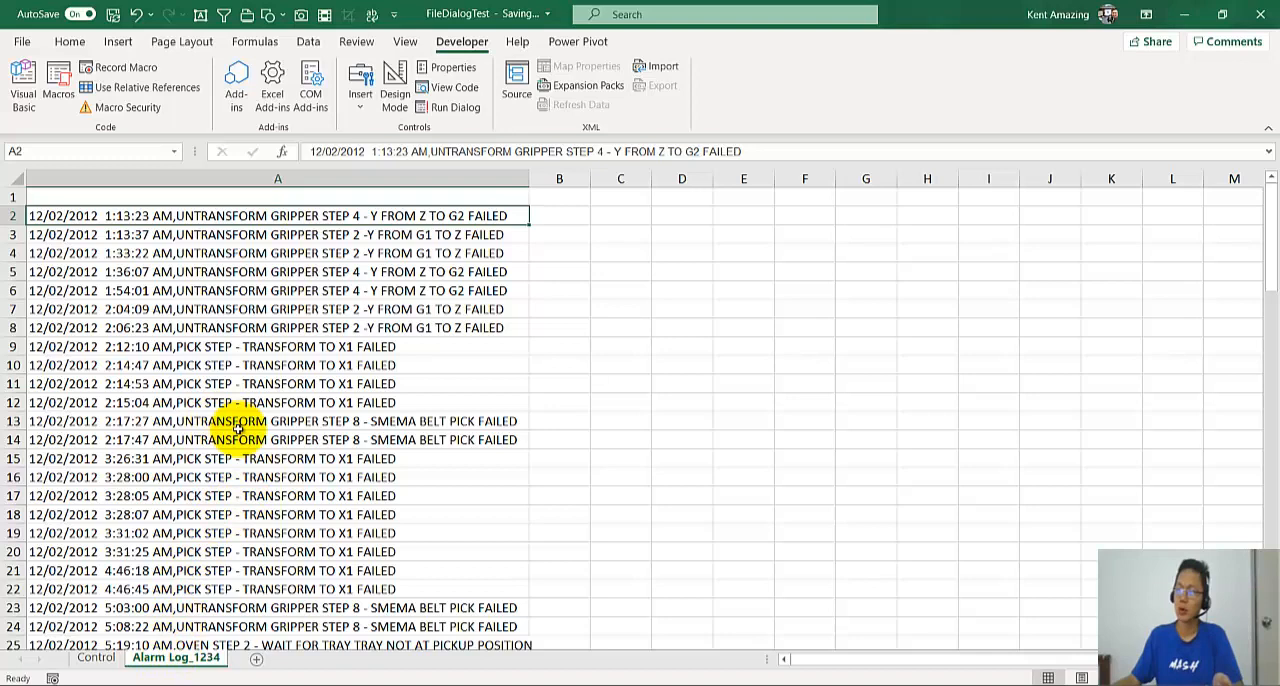
Delete the imported Alarm Log_1234 sheet from FileDialogTest.
{"action": "right_click", "coordinate": [177, 658]}
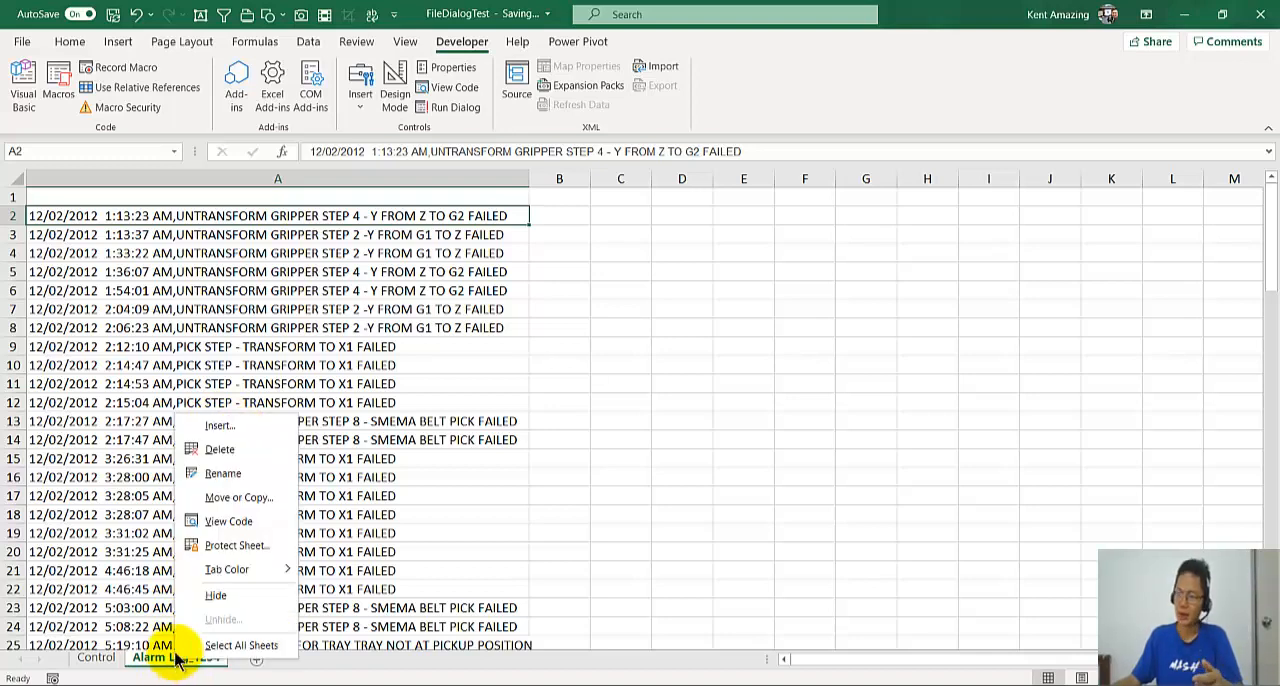
{"action": "left_click", "coordinate": [219, 449]}
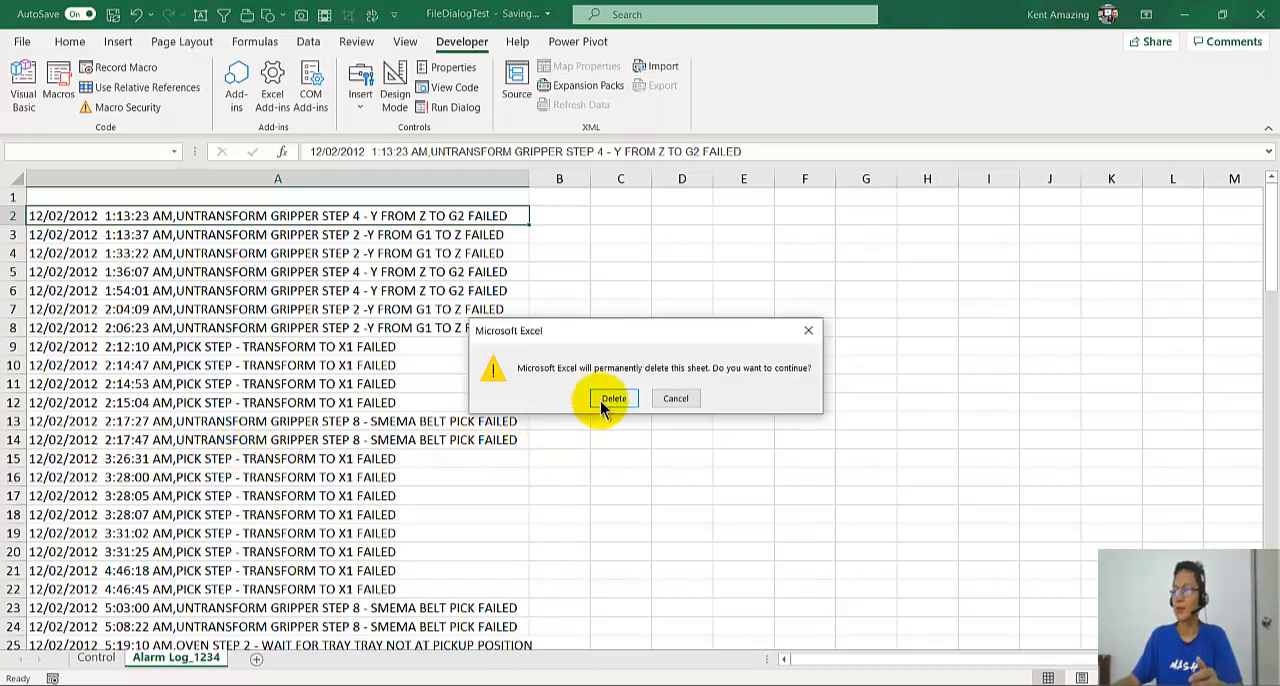
{"action": "left_click", "coordinate": [613, 398]}
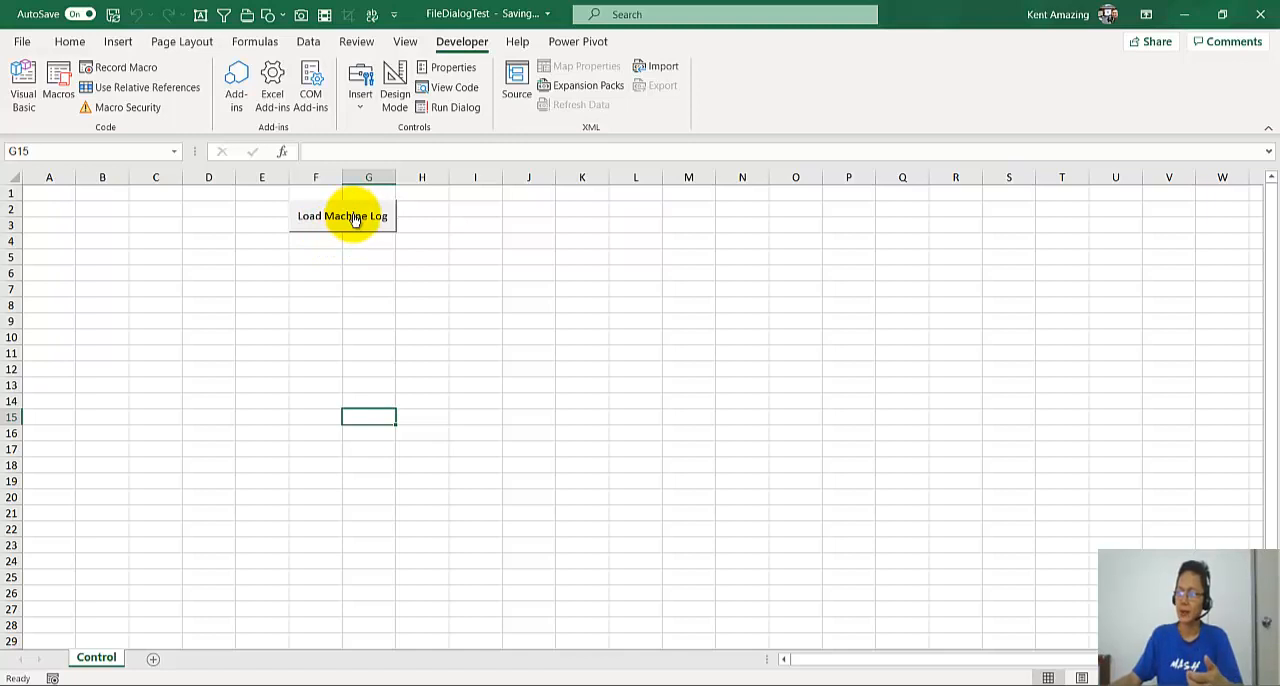
Run Load Machine Log on Error Raw Data 2Dec and view the Alarm Log_1234 sheet.
{"action": "left_click", "coordinate": [342, 216]}
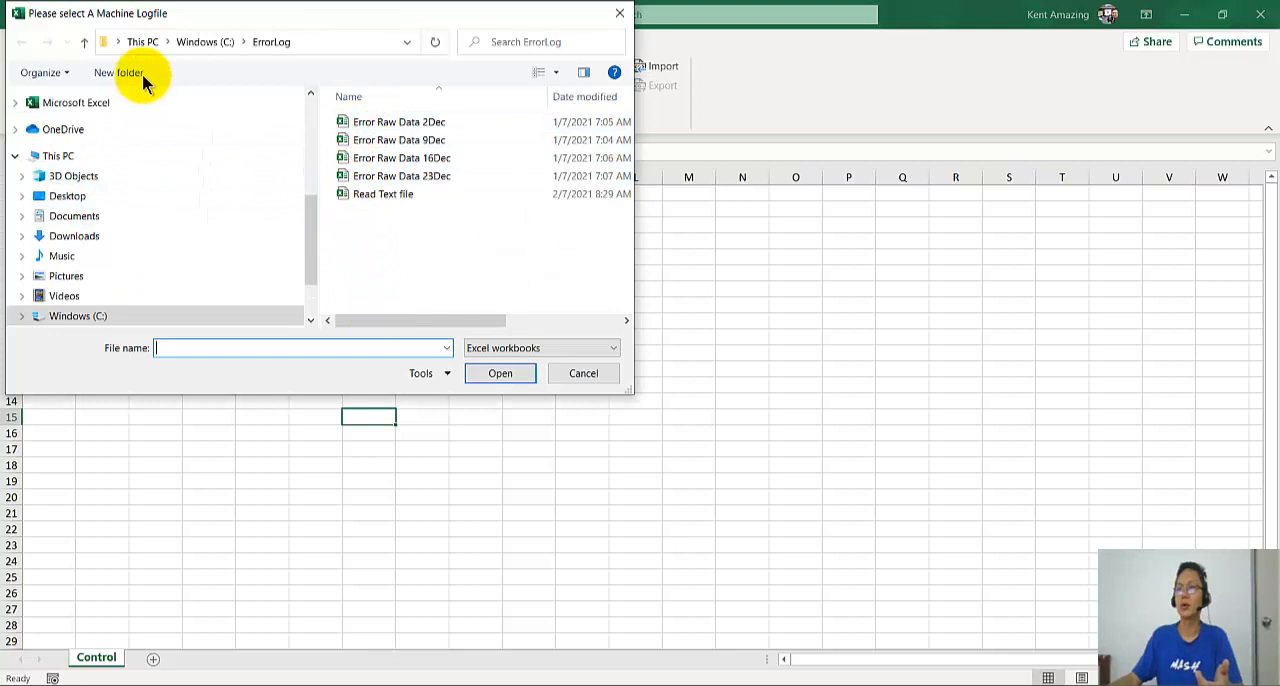
{"action": "left_click", "coordinate": [398, 121]}
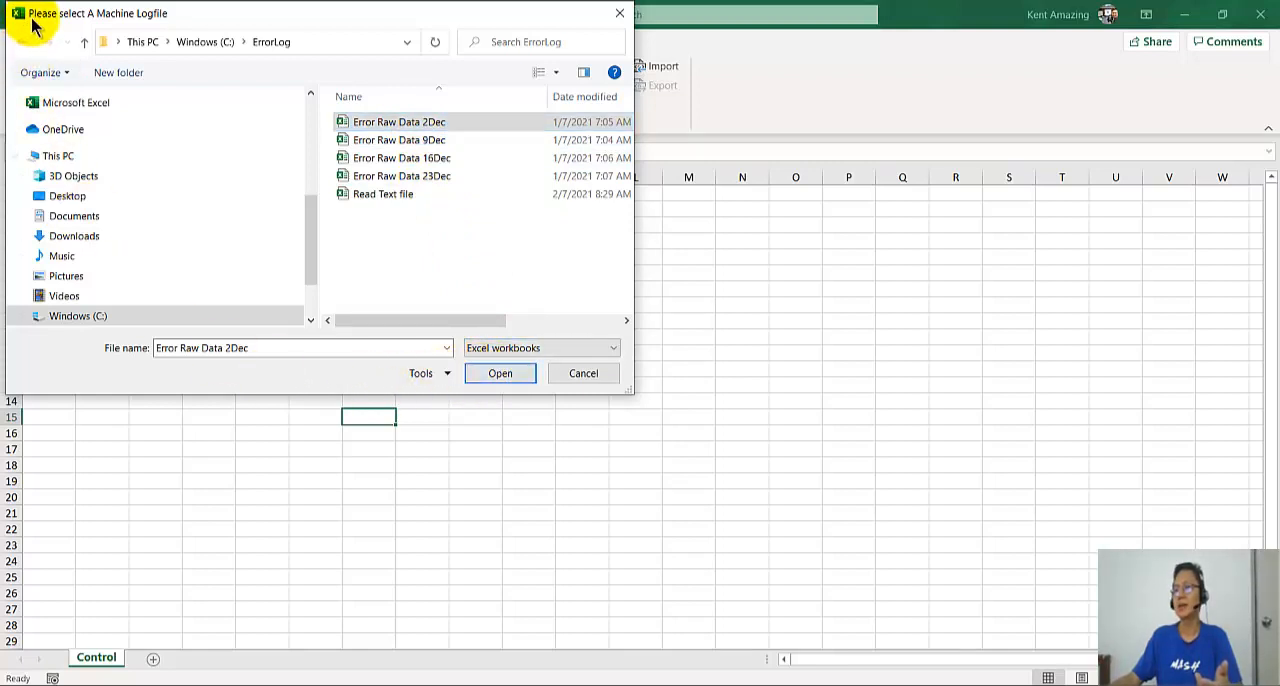
{"action": "mouse_move", "coordinate": [105, 17]}
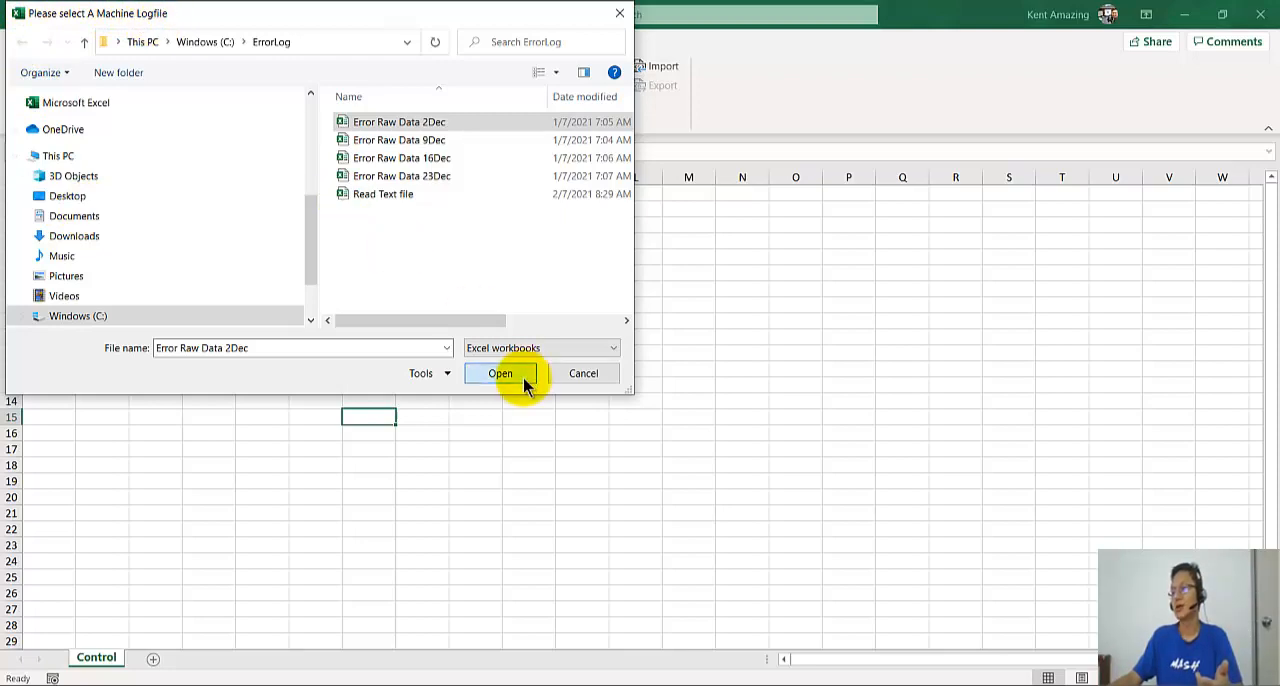
{"action": "left_click", "coordinate": [500, 373]}
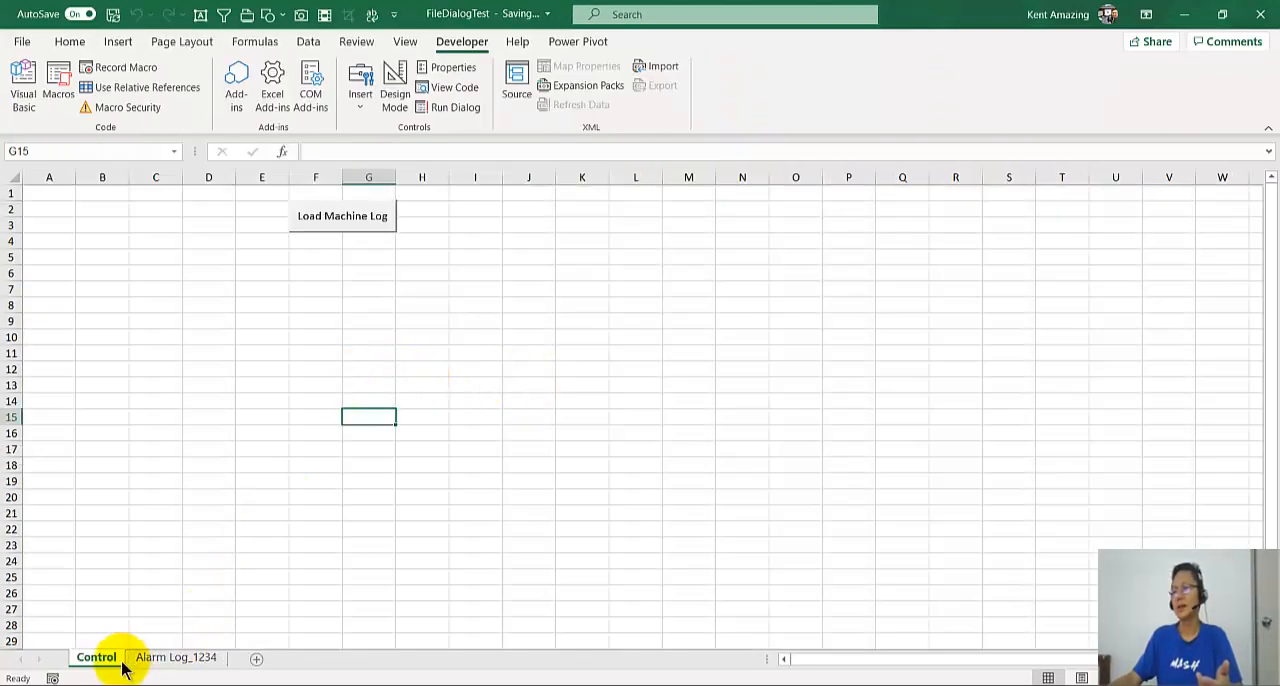
{"action": "left_click", "coordinate": [176, 657]}
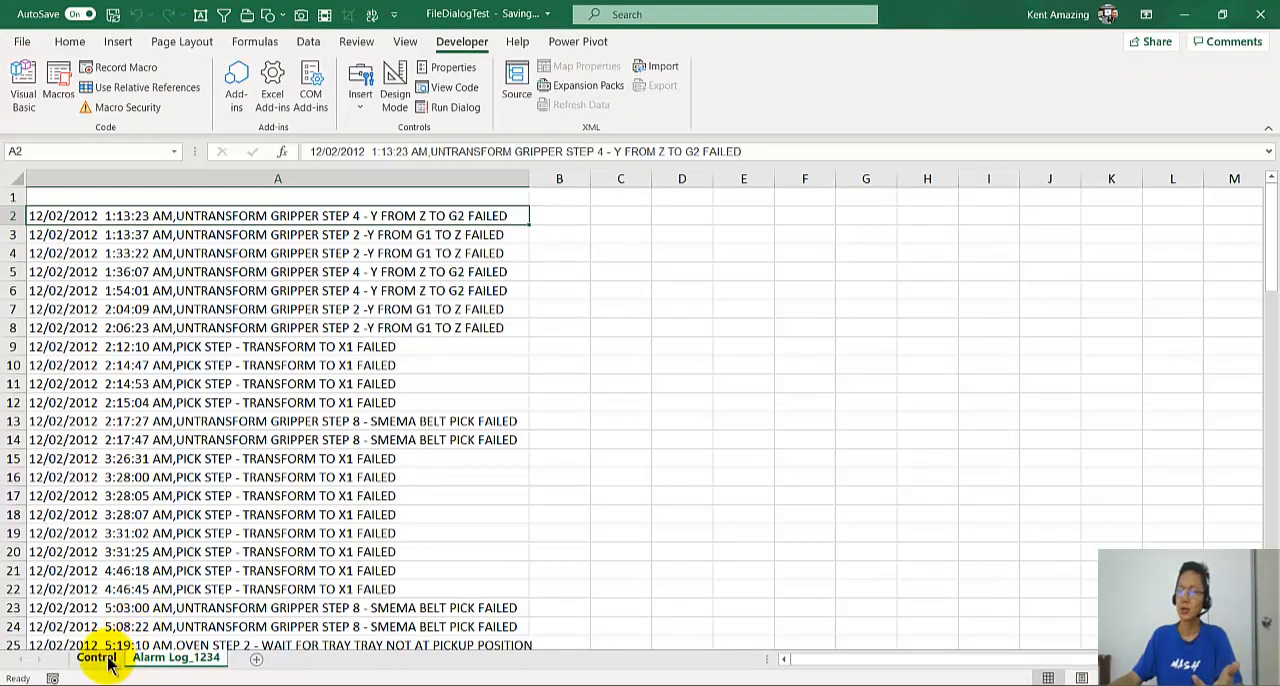
From the Control sheet, open the UseFileDialogOpen macro behind Load Machine Log in the VBA editor.
{"action": "left_click", "coordinate": [95, 658]}
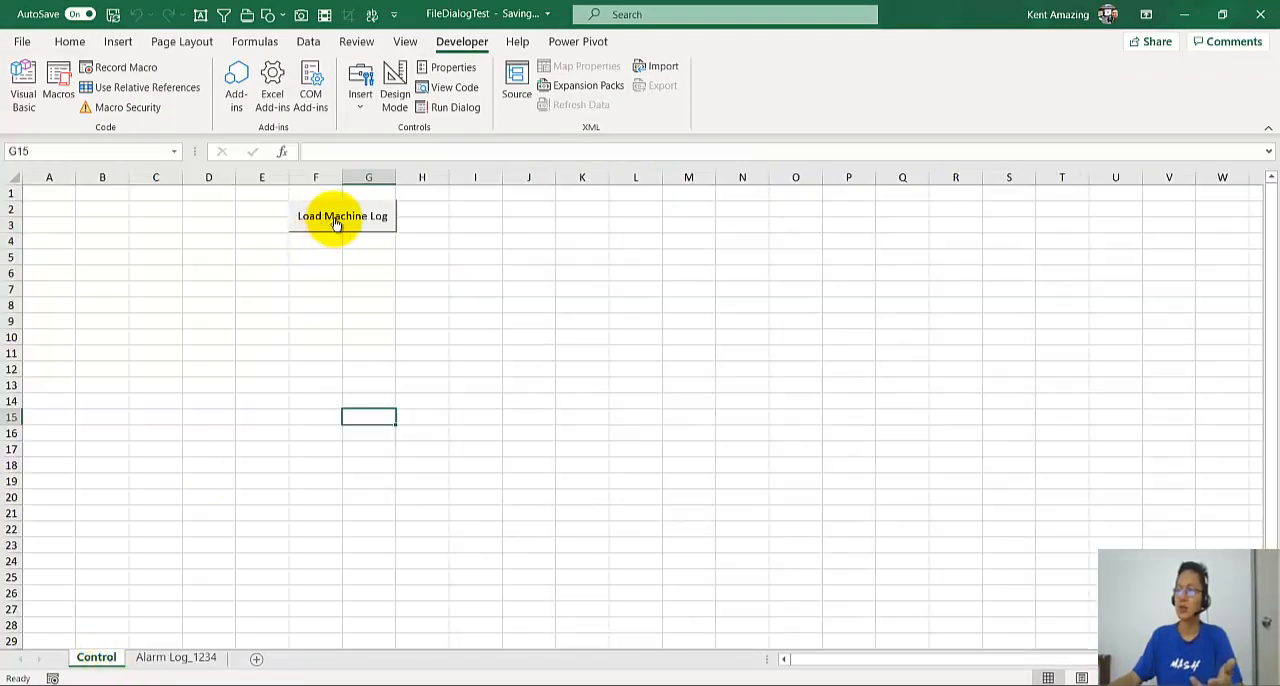
{"action": "left_click", "coordinate": [360, 85]}
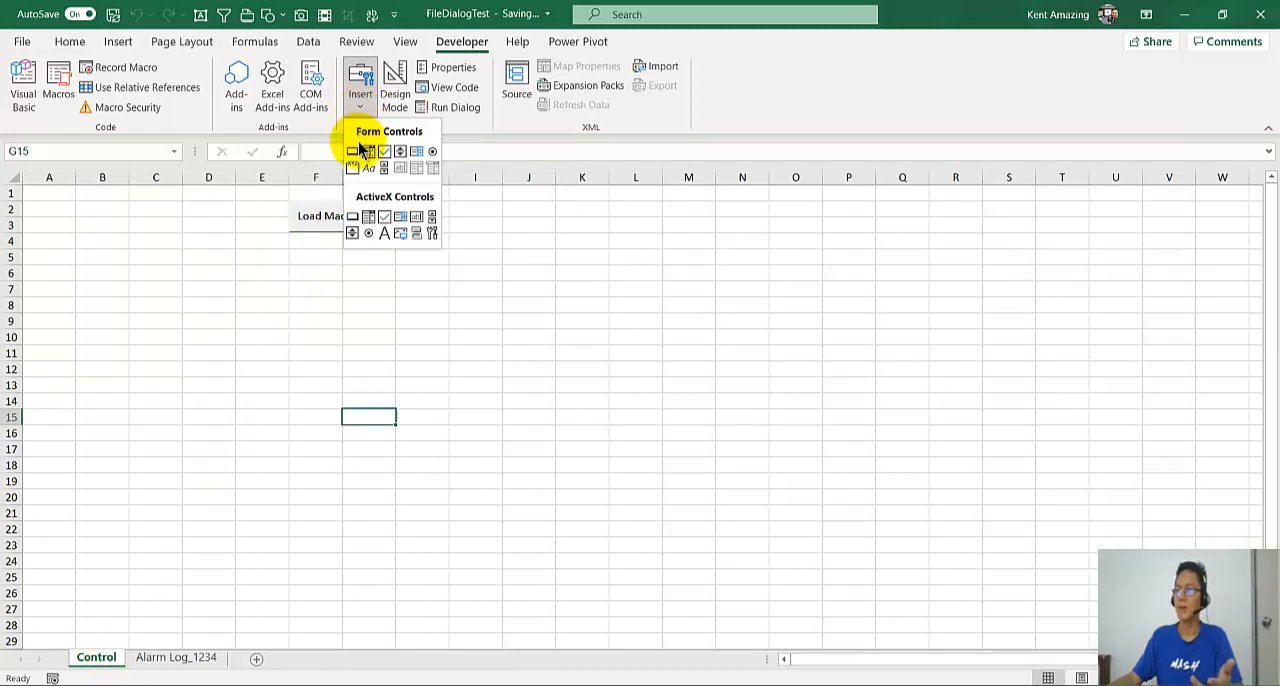
{"action": "right_click", "coordinate": [315, 216]}
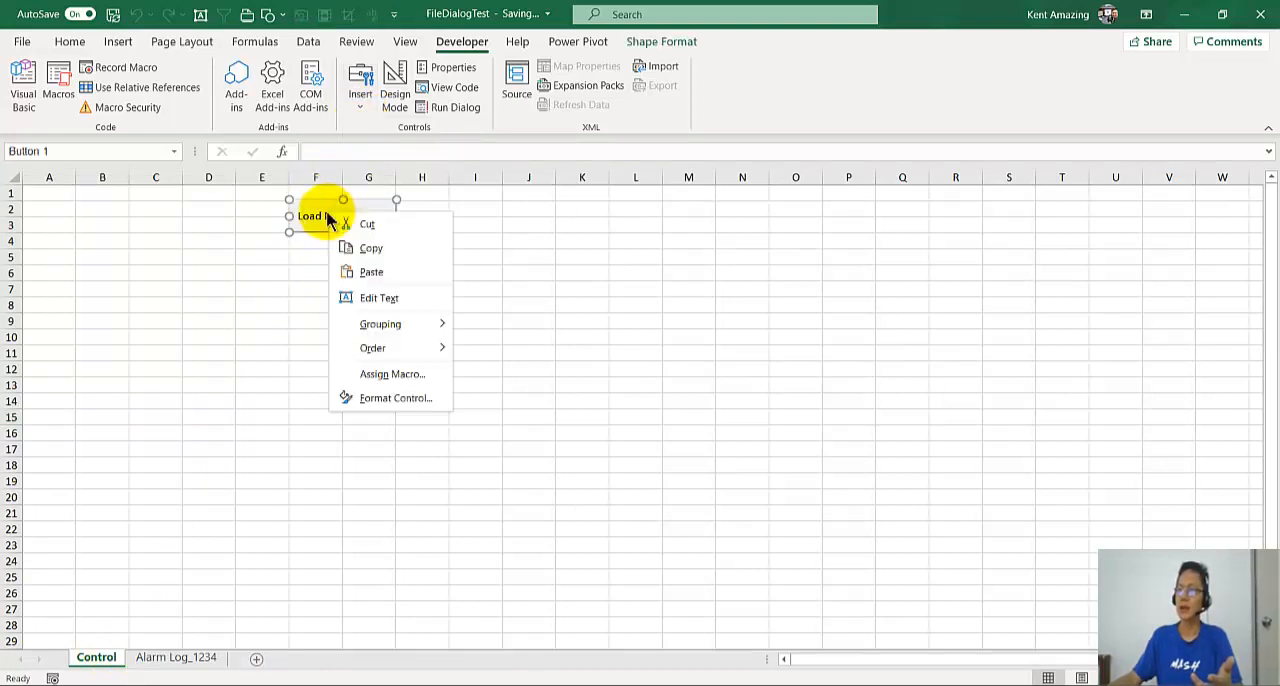
{"action": "mouse_move", "coordinate": [392, 374]}
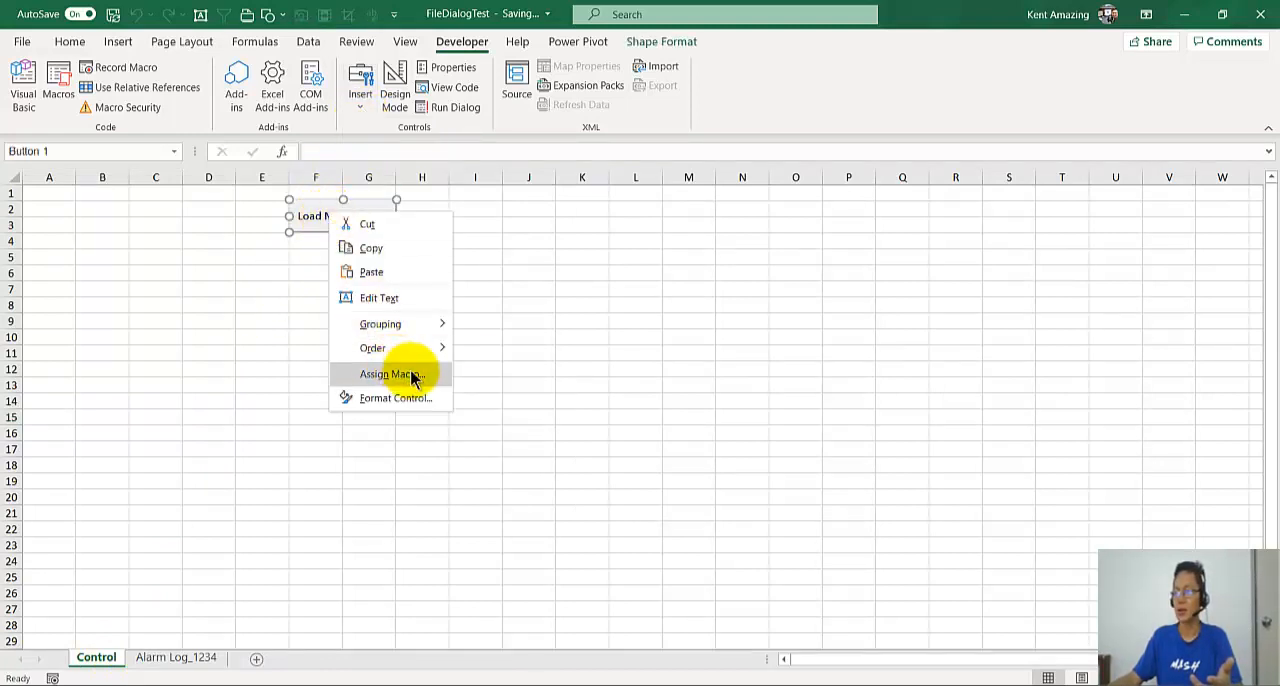
{"action": "left_click", "coordinate": [391, 373]}
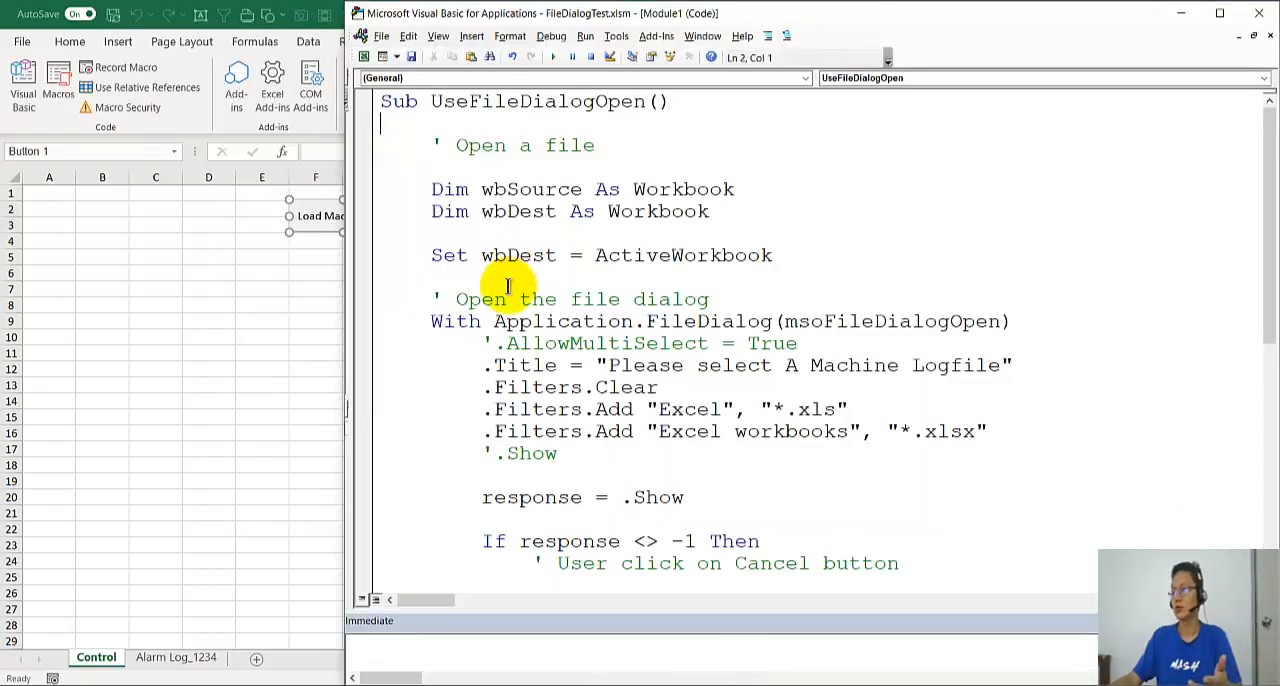
{"action": "mouse_move", "coordinate": [471, 36]}
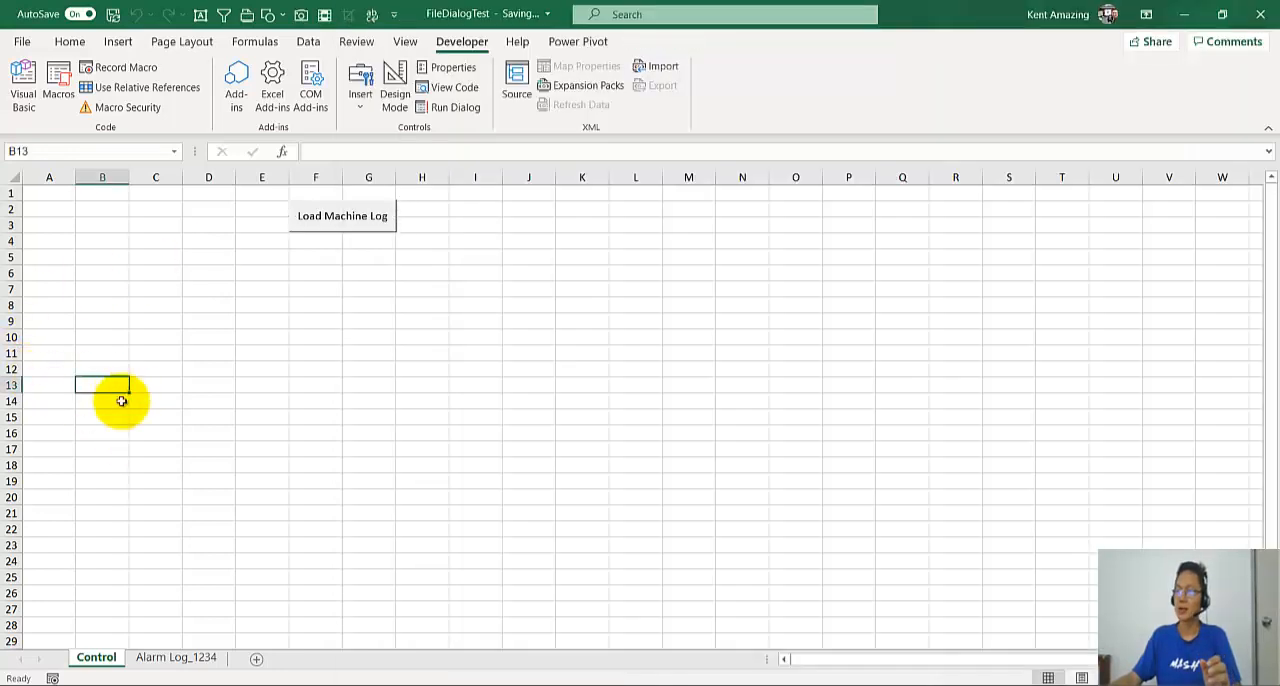
{"action": "mouse_move", "coordinate": [250, 308]}
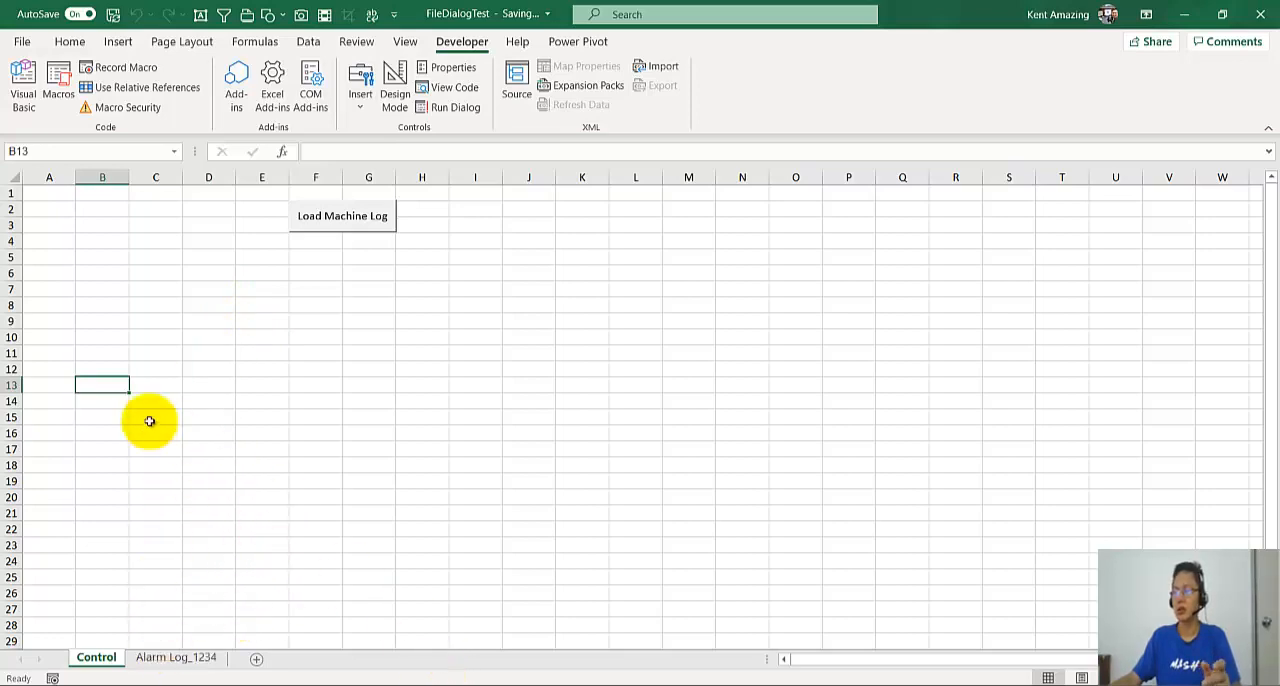
{"action": "left_click", "coordinate": [22, 85]}
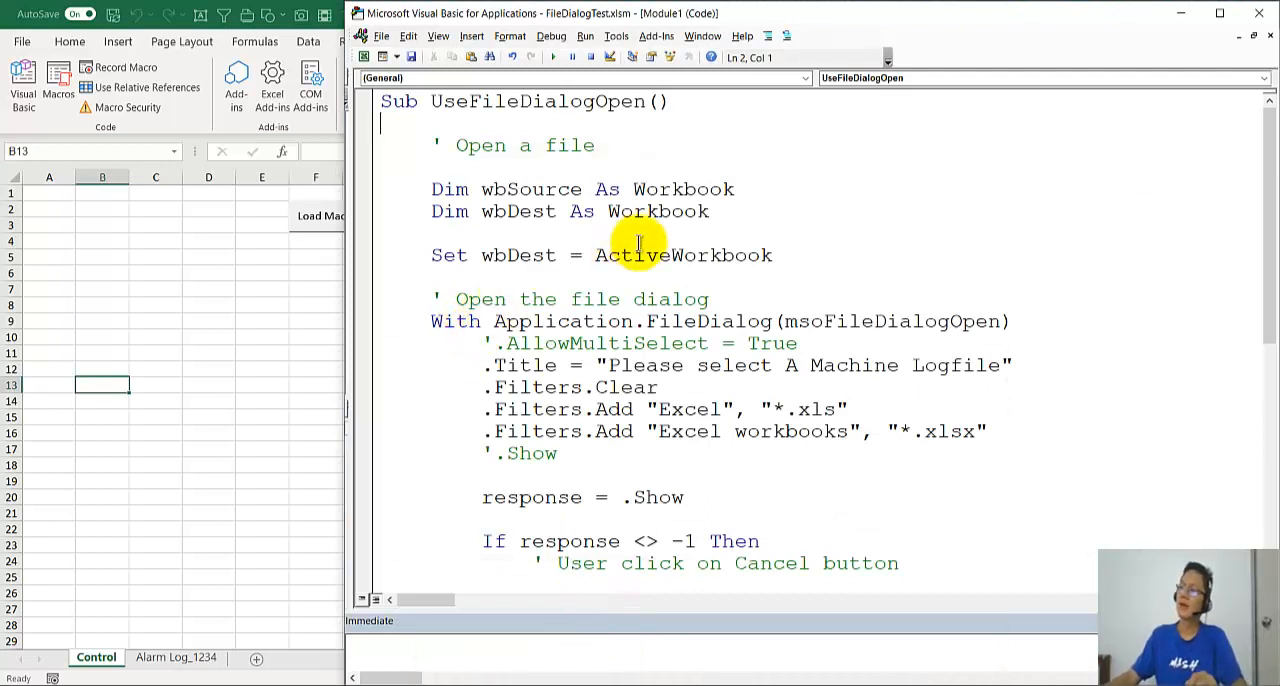
{"action": "left_click", "coordinate": [773, 254]}
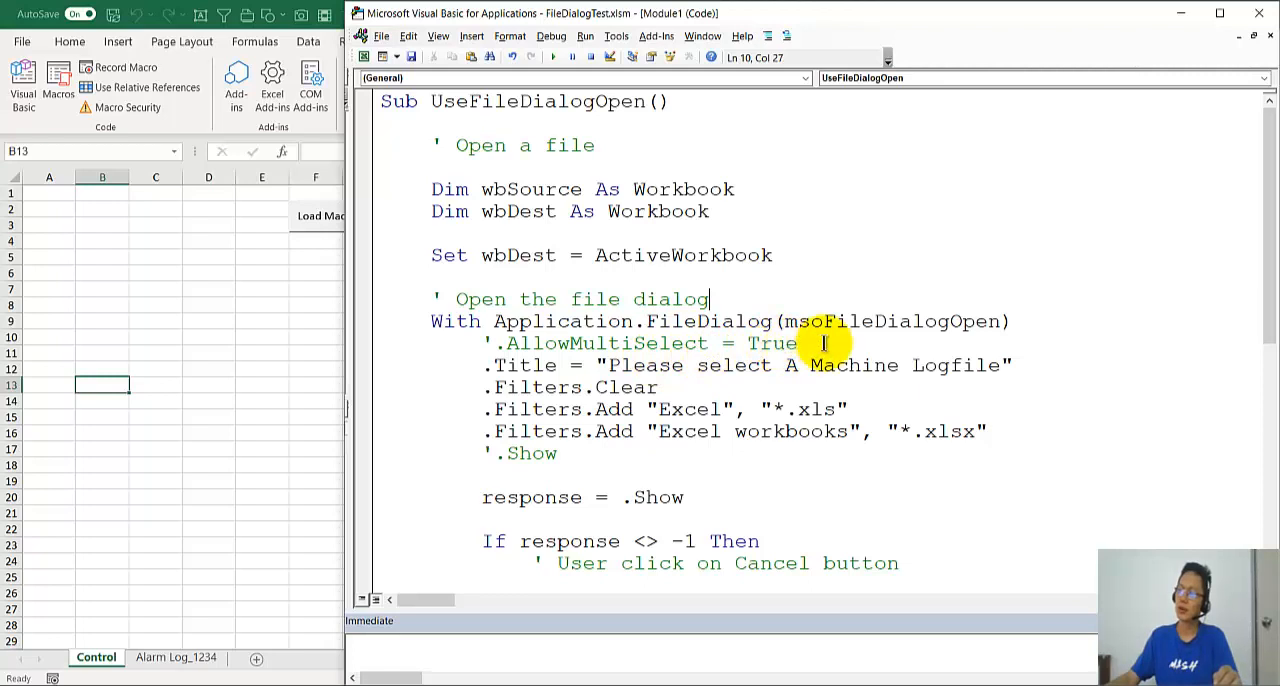
{"action": "mouse_move", "coordinate": [620, 343]}
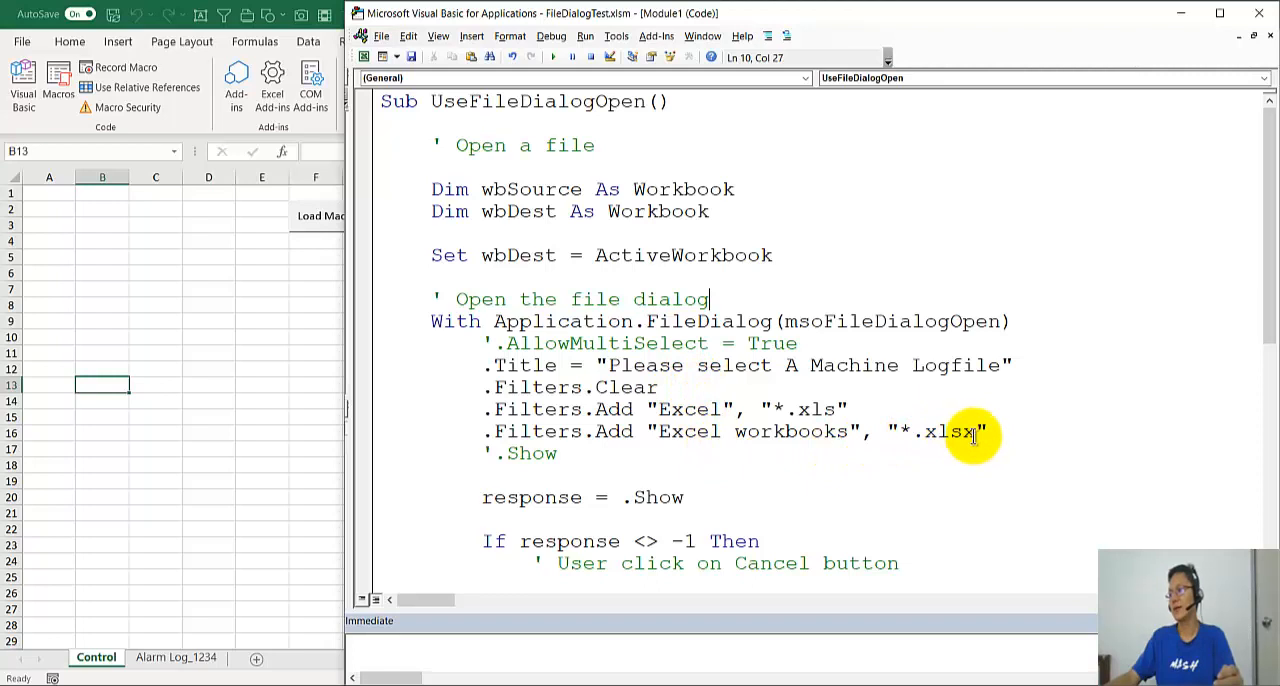
{"action": "mouse_move", "coordinate": [597, 471]}
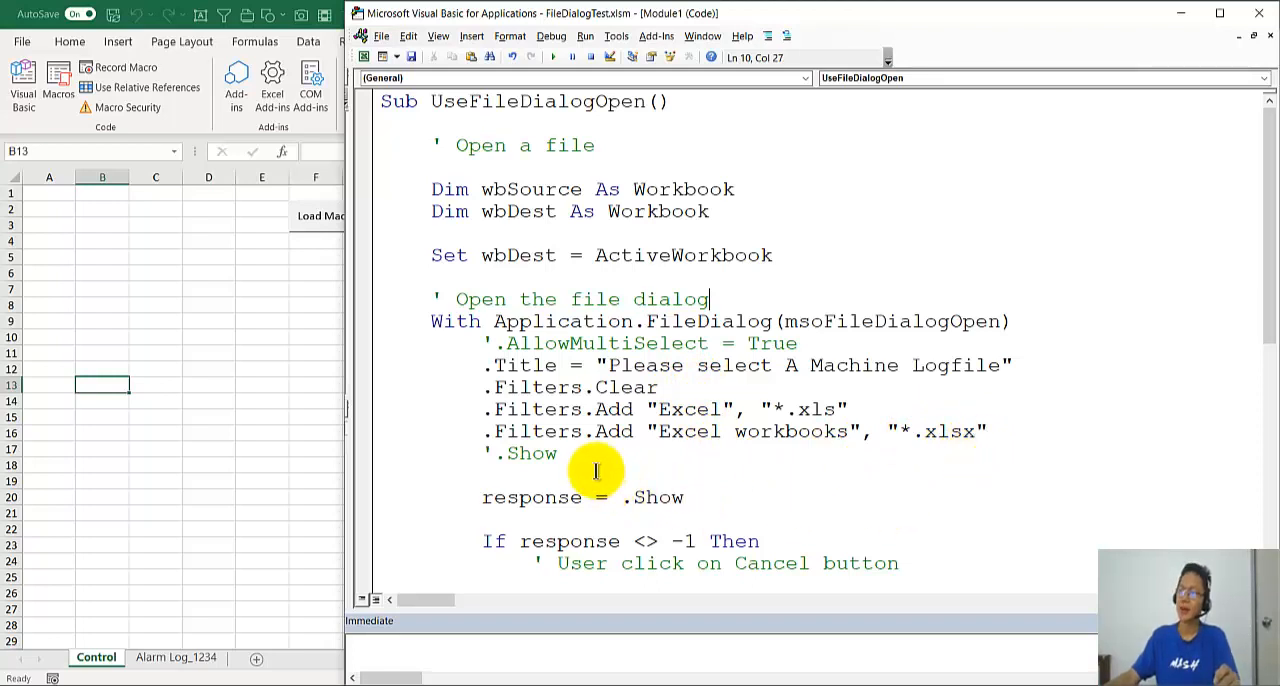
{"action": "scroll", "scroll_direction": "down", "scroll_amount": 3}
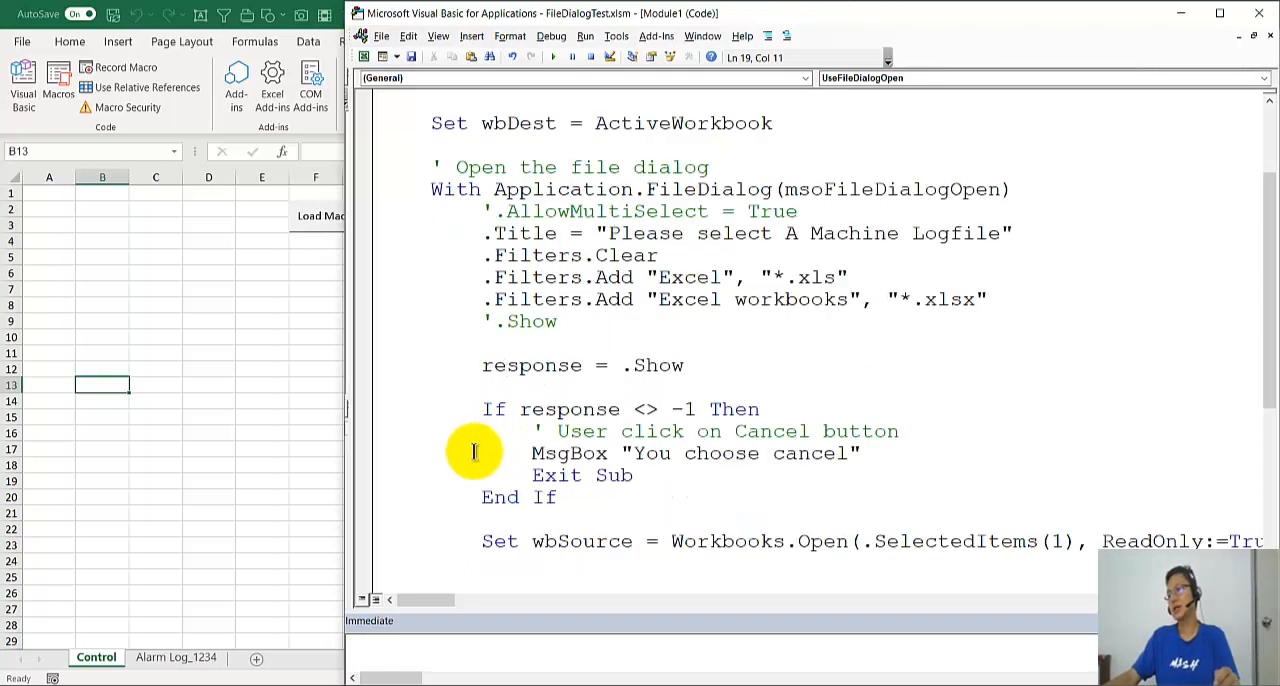
{"action": "mouse_move", "coordinate": [690, 410]}
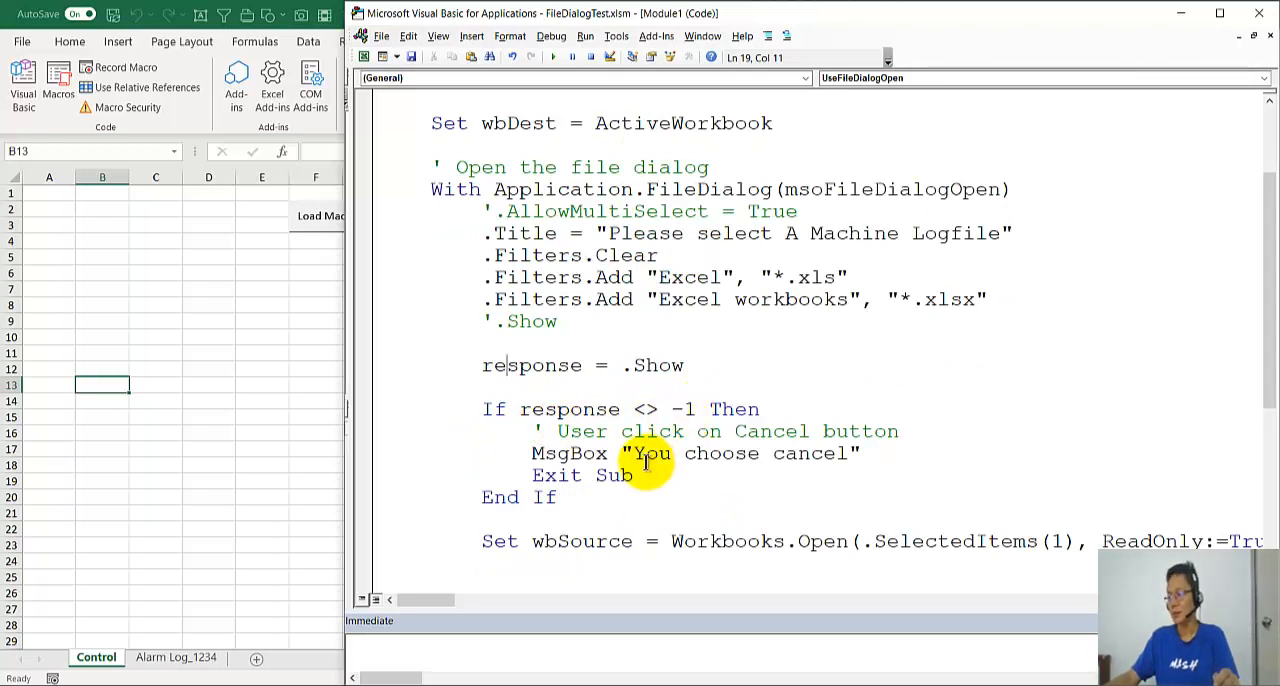
{"action": "scroll", "scroll_direction": "down", "scroll_amount": 3}
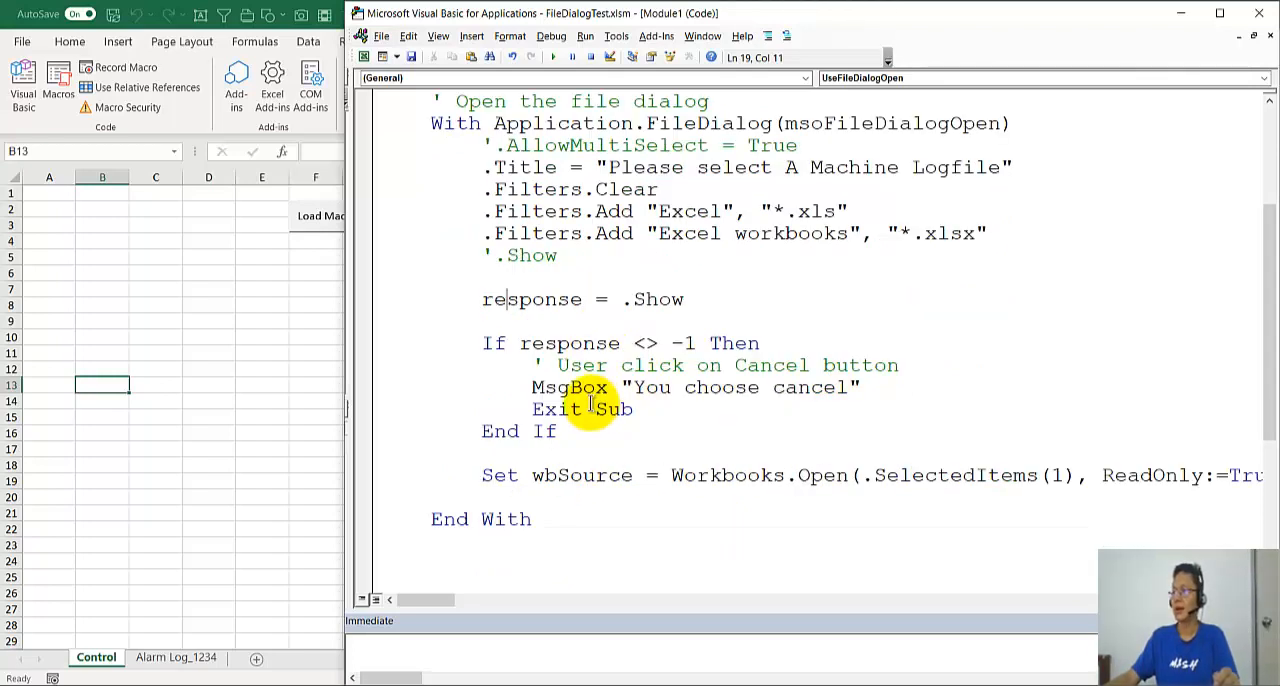
{"action": "scroll", "scroll_direction": "down", "scroll_amount": 3}
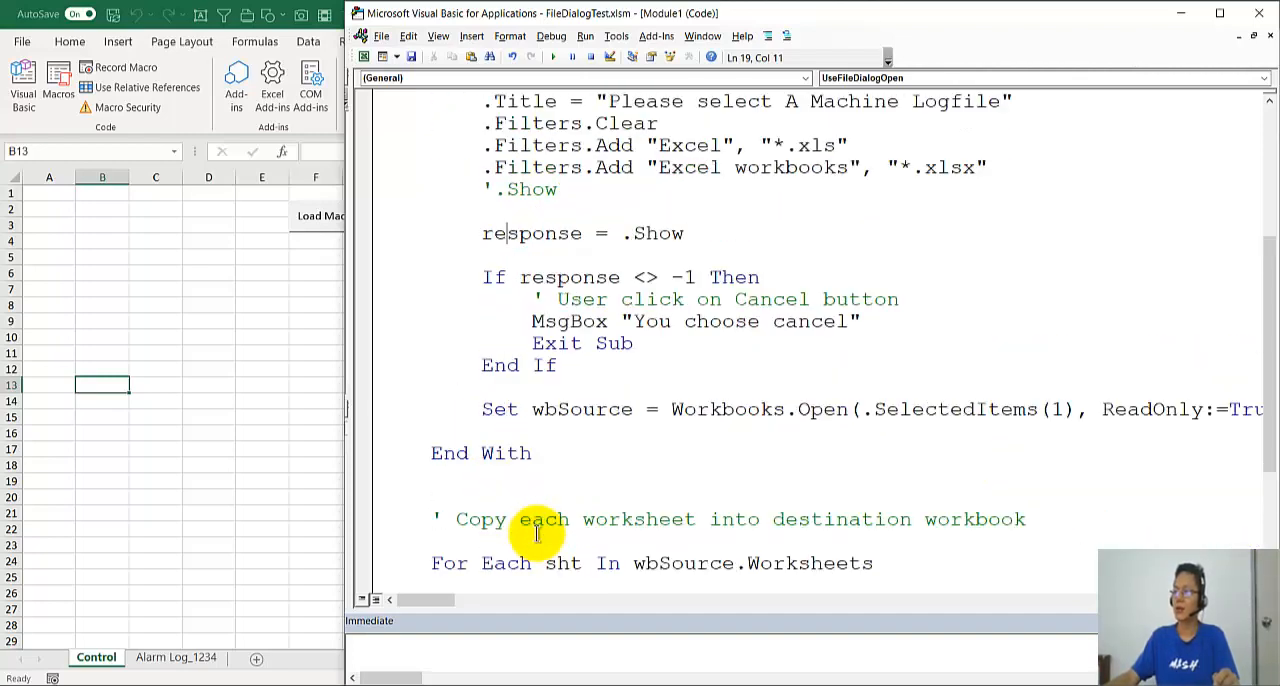
{"action": "mouse_move", "coordinate": [810, 409]}
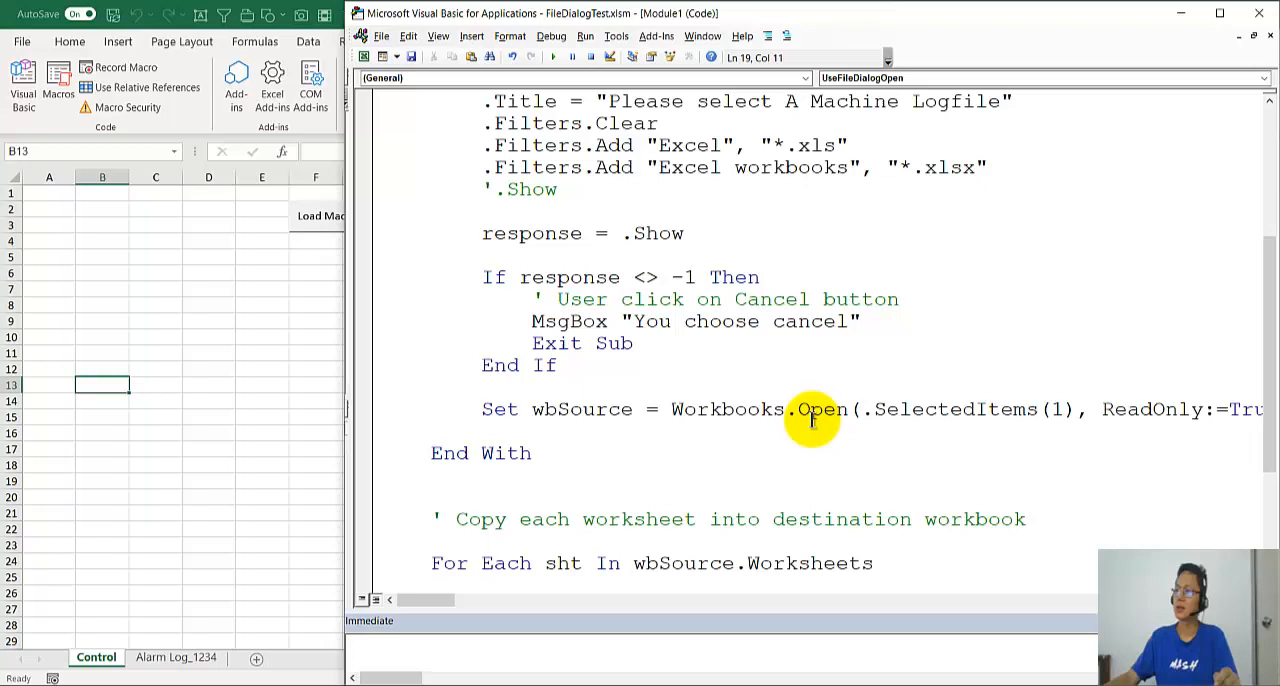
{"action": "mouse_move", "coordinate": [450, 597]}
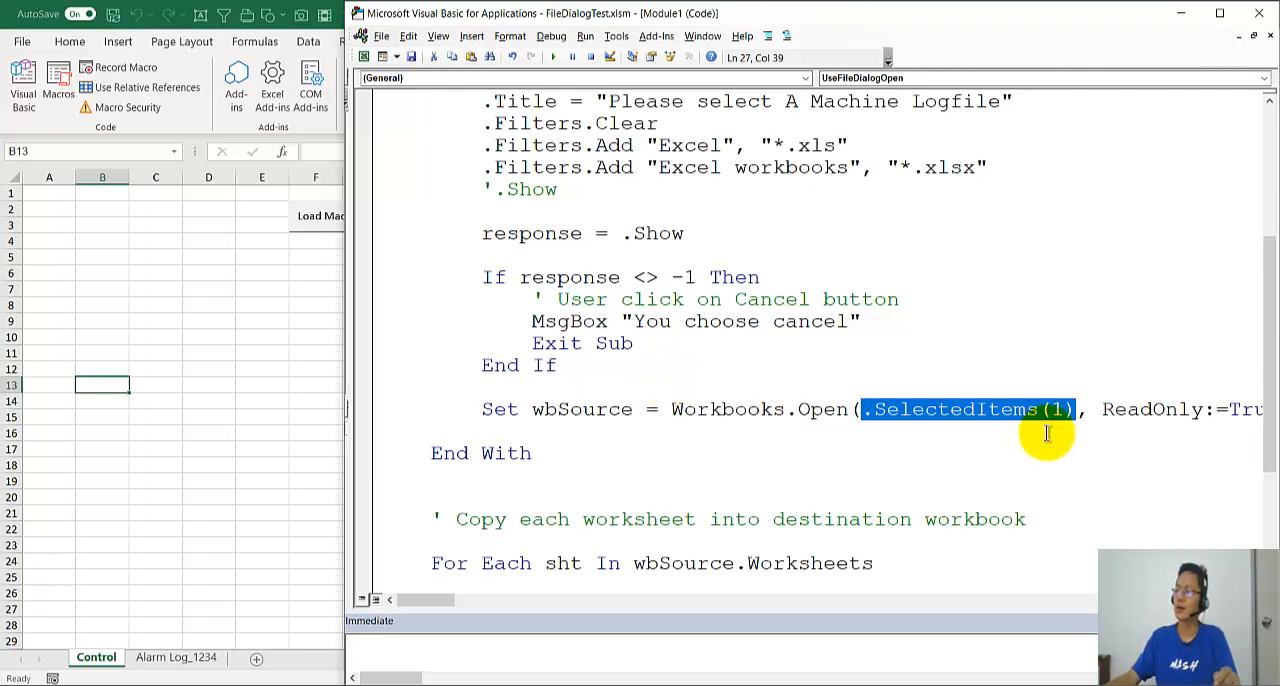
{"action": "left_click", "coordinate": [1050, 409]}
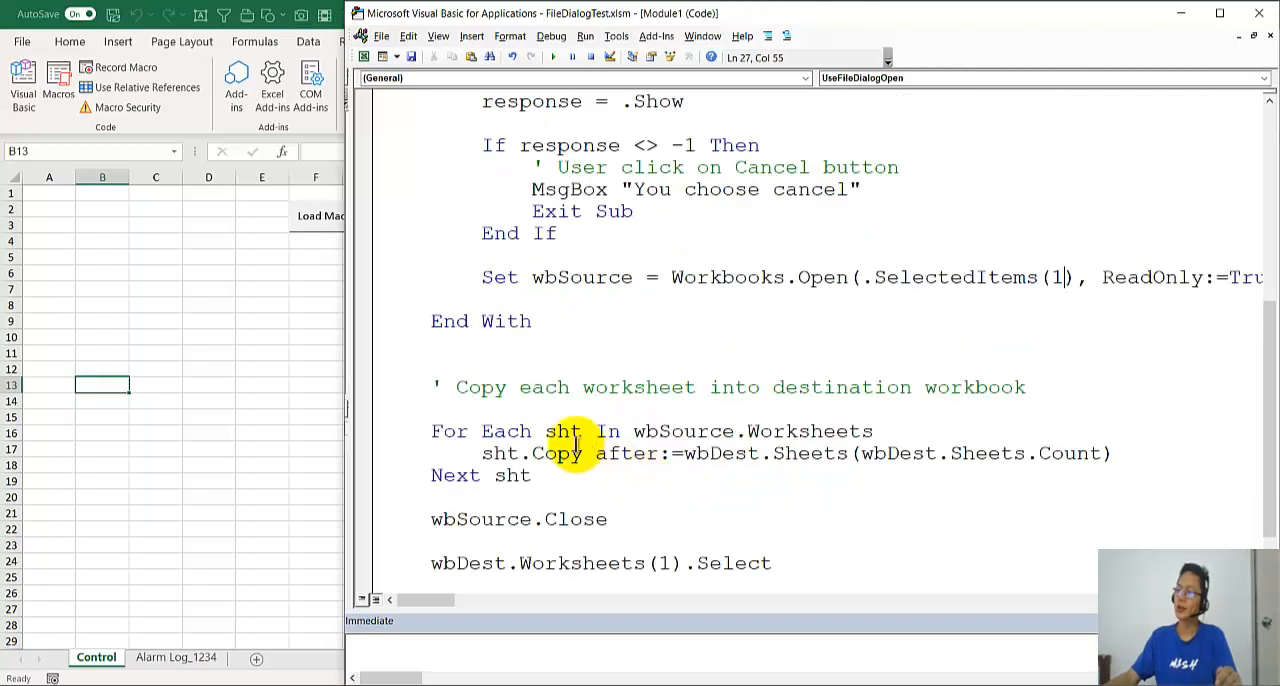
{"action": "mouse_move", "coordinate": [607, 431]}
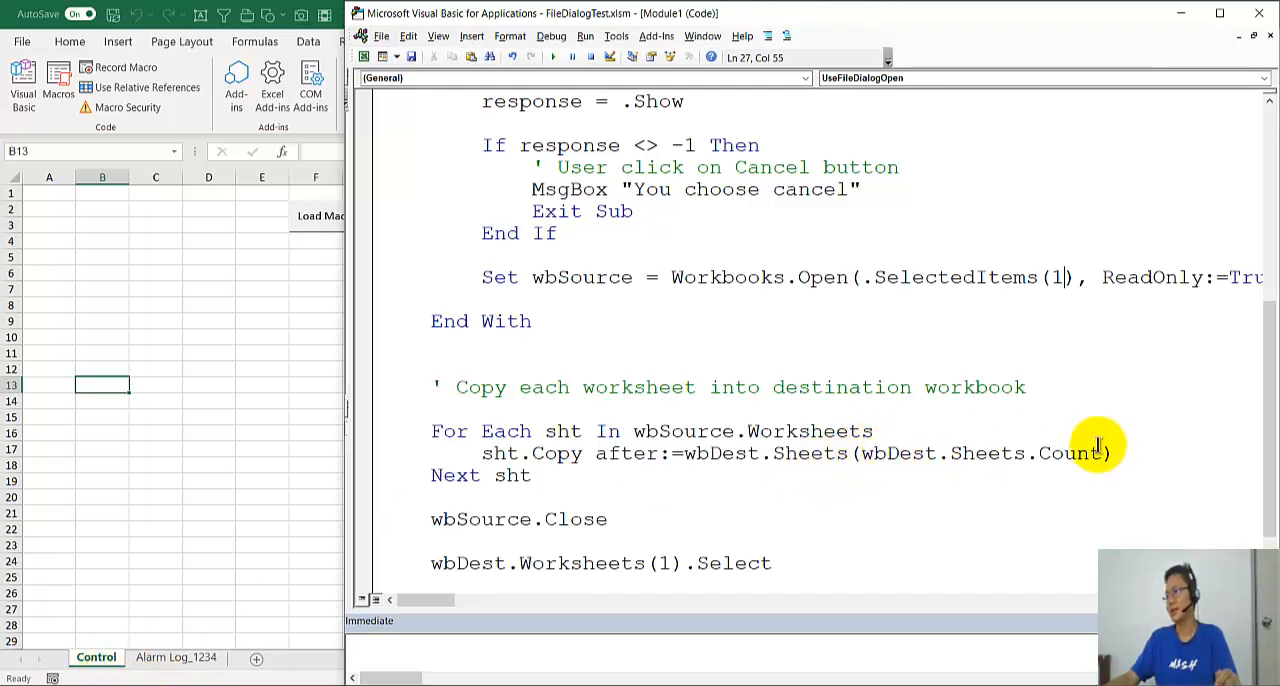
{"action": "mouse_move", "coordinate": [443, 518]}
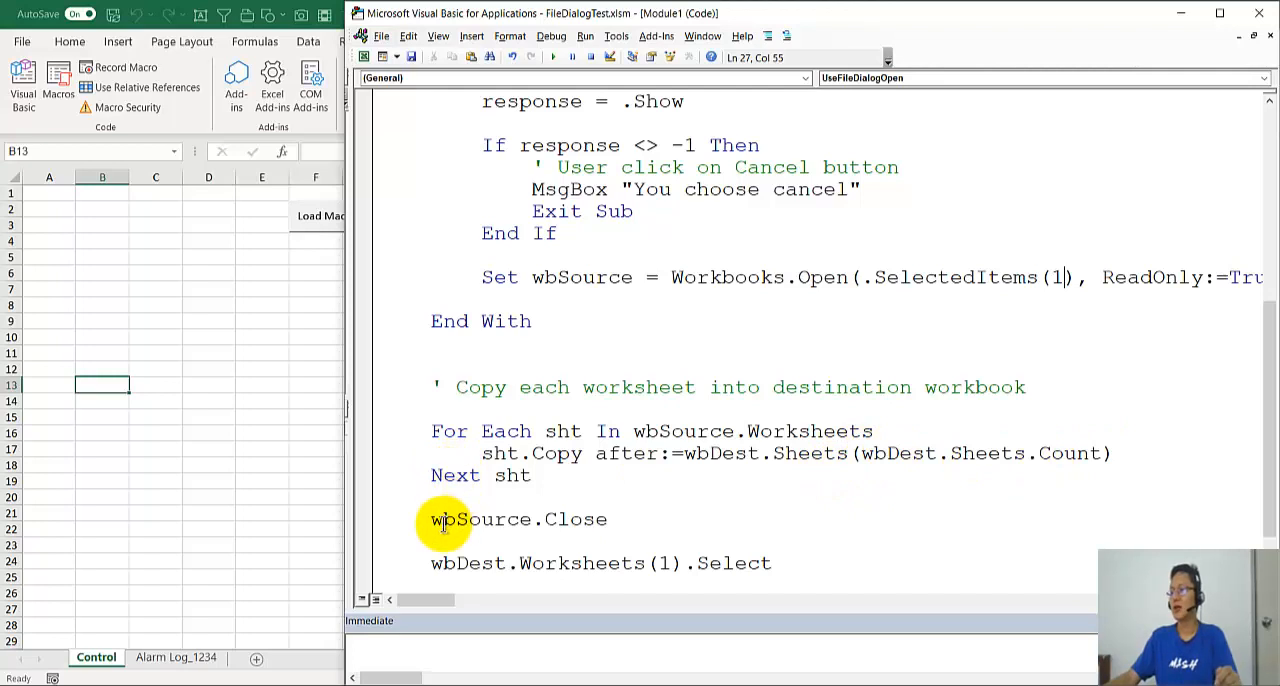
{"action": "mouse_move", "coordinate": [477, 503]}
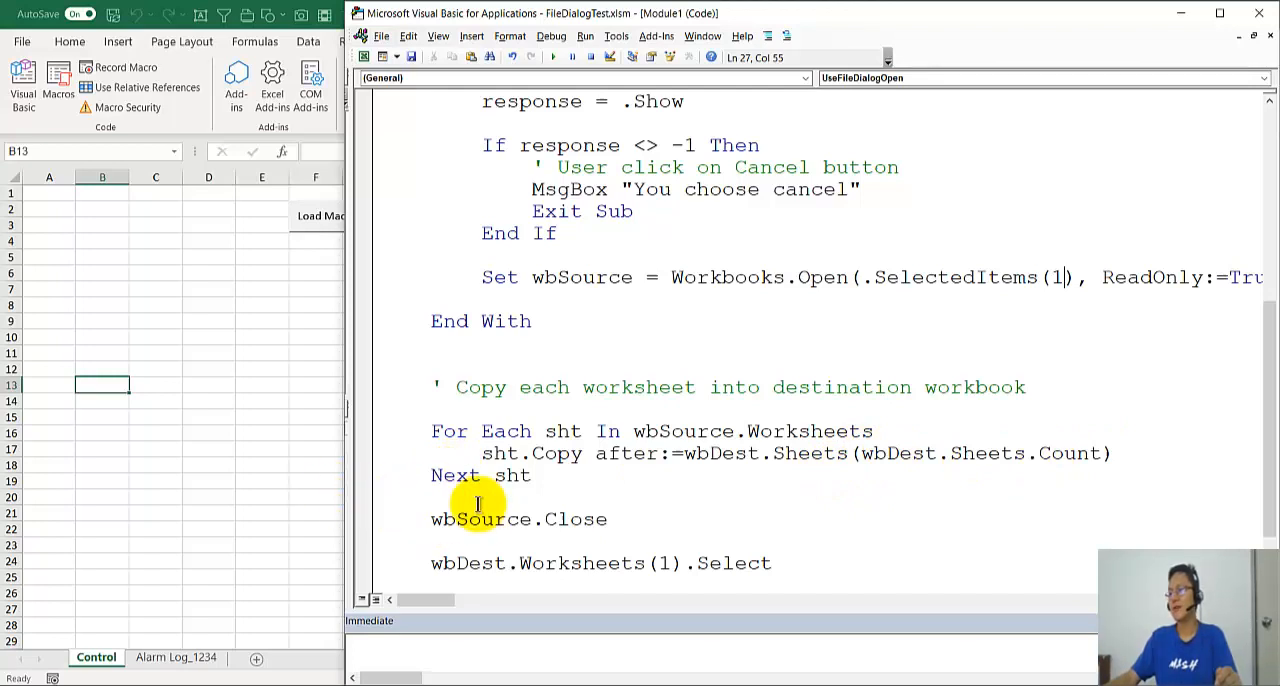
{"action": "scroll", "scroll_direction": "down", "scroll_amount": 3}
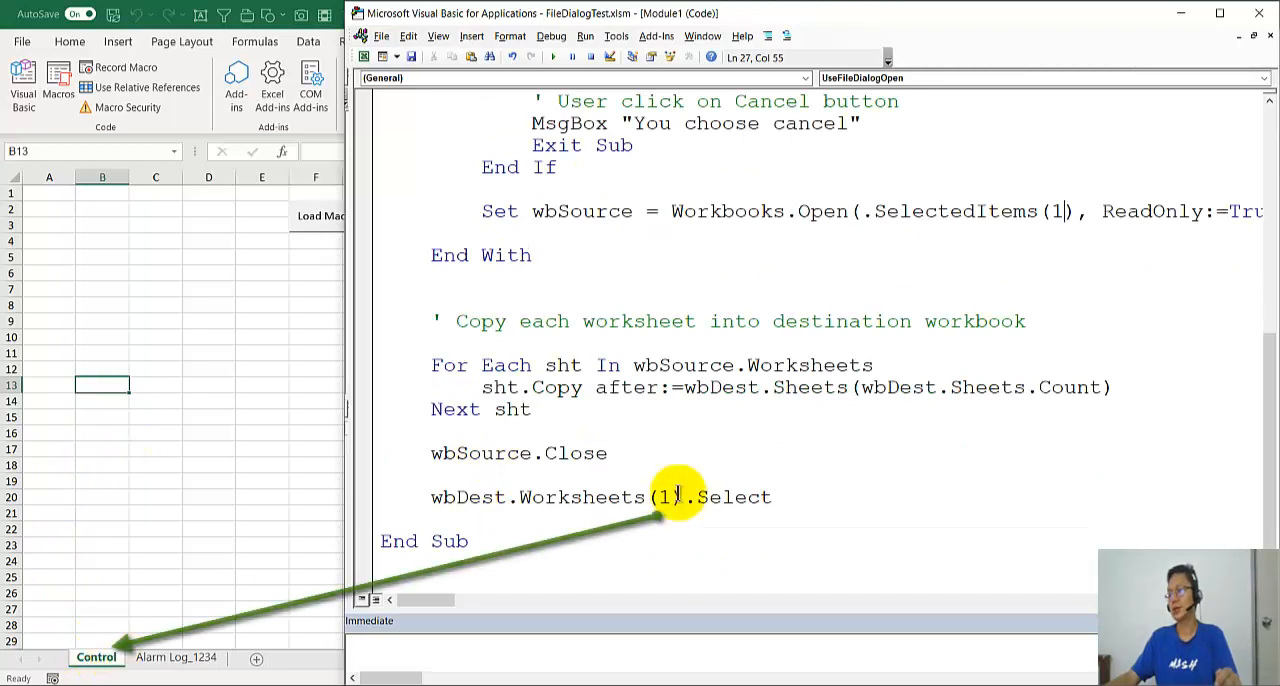
{"action": "double_click", "coordinate": [670, 497]}
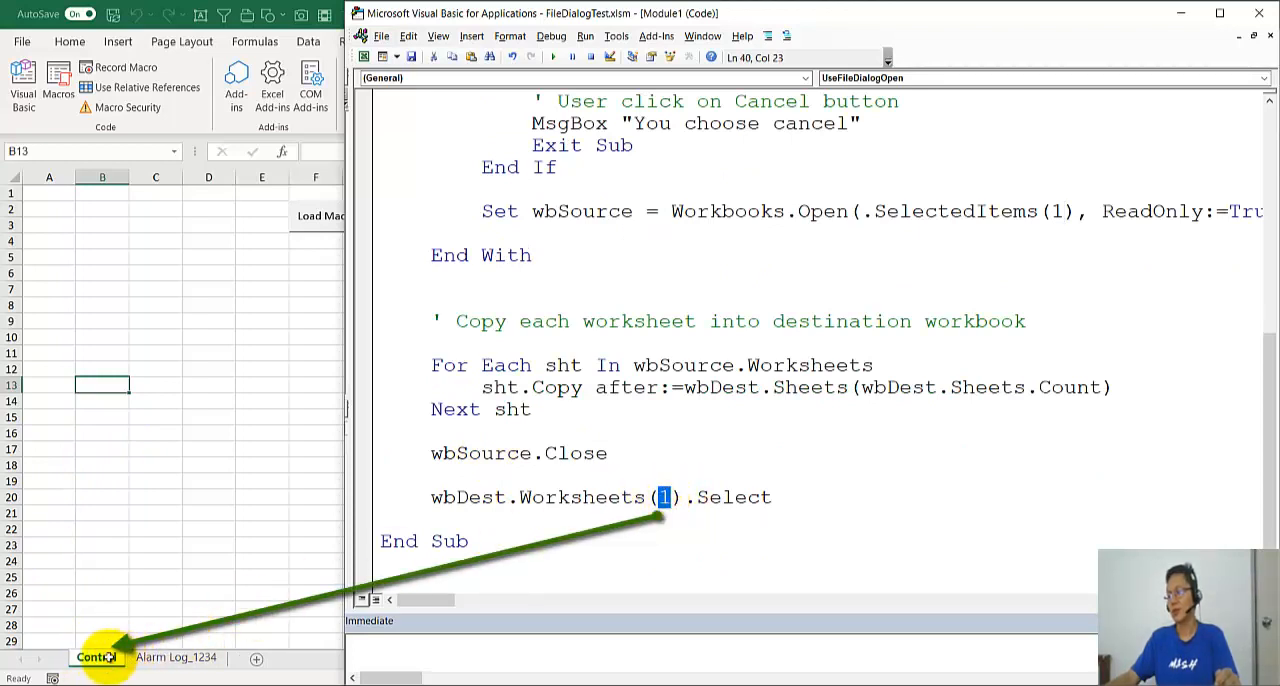